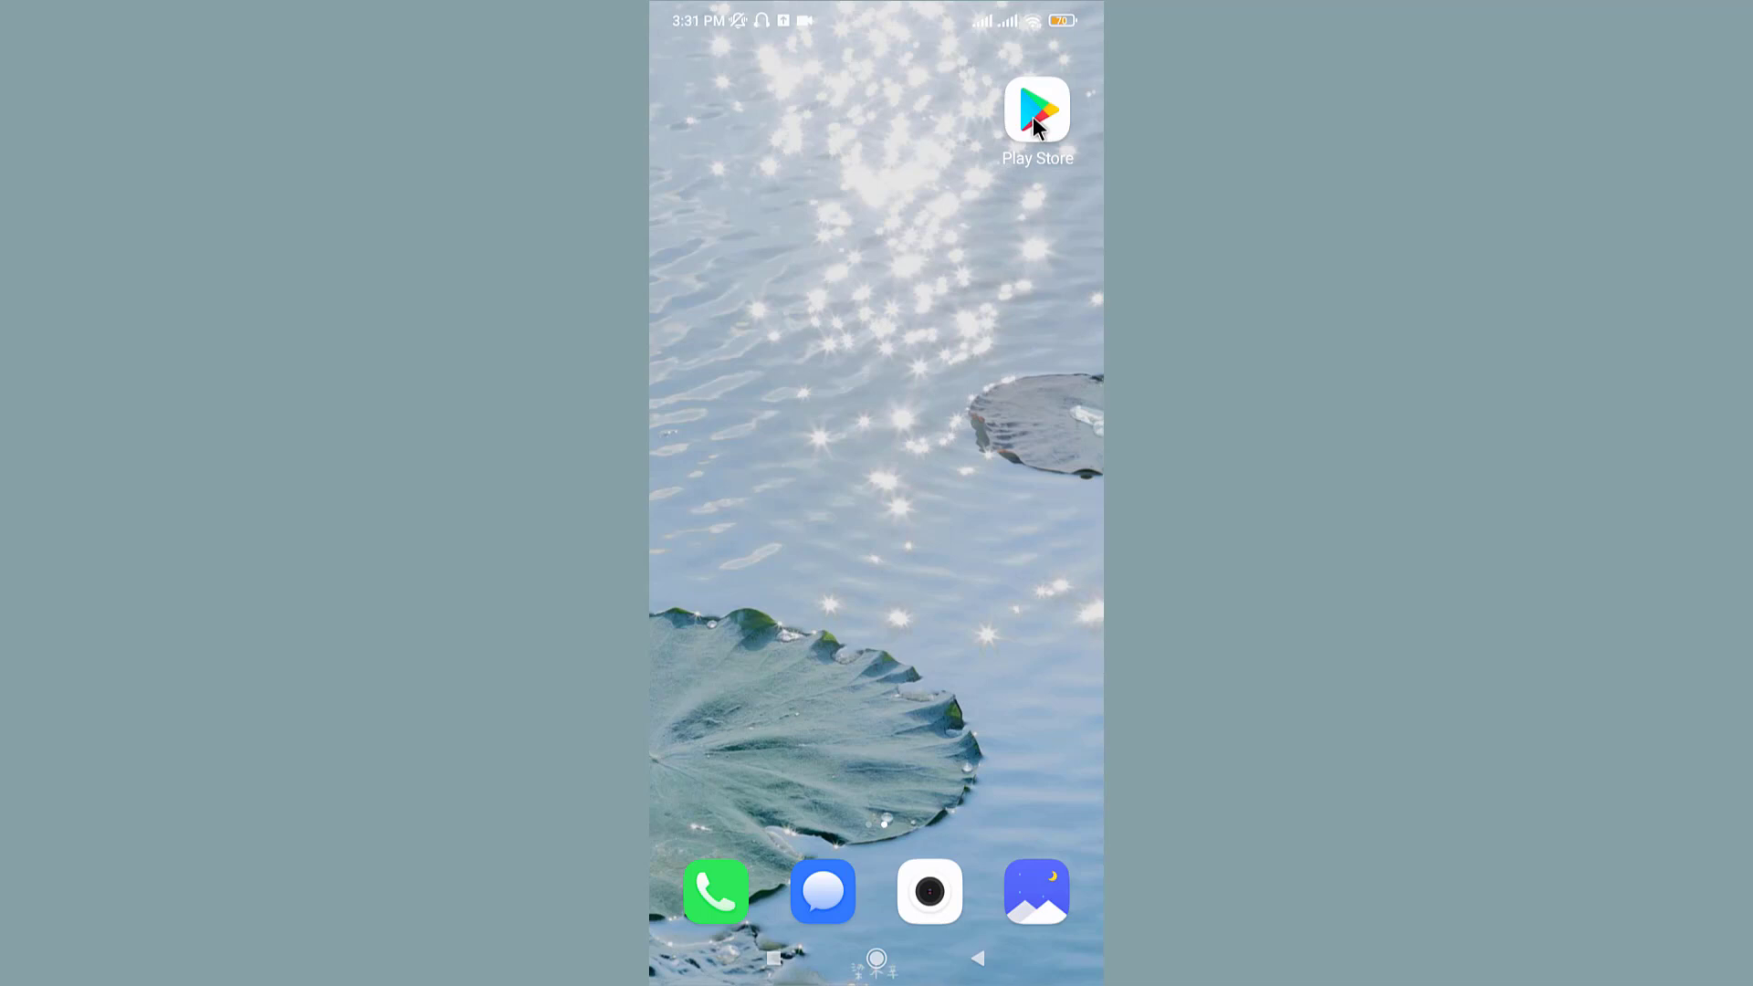
Search Google Play Store for 'icq' and install ICQ New Messenger.
{"action": "left_click", "coordinate": [1035, 110]}
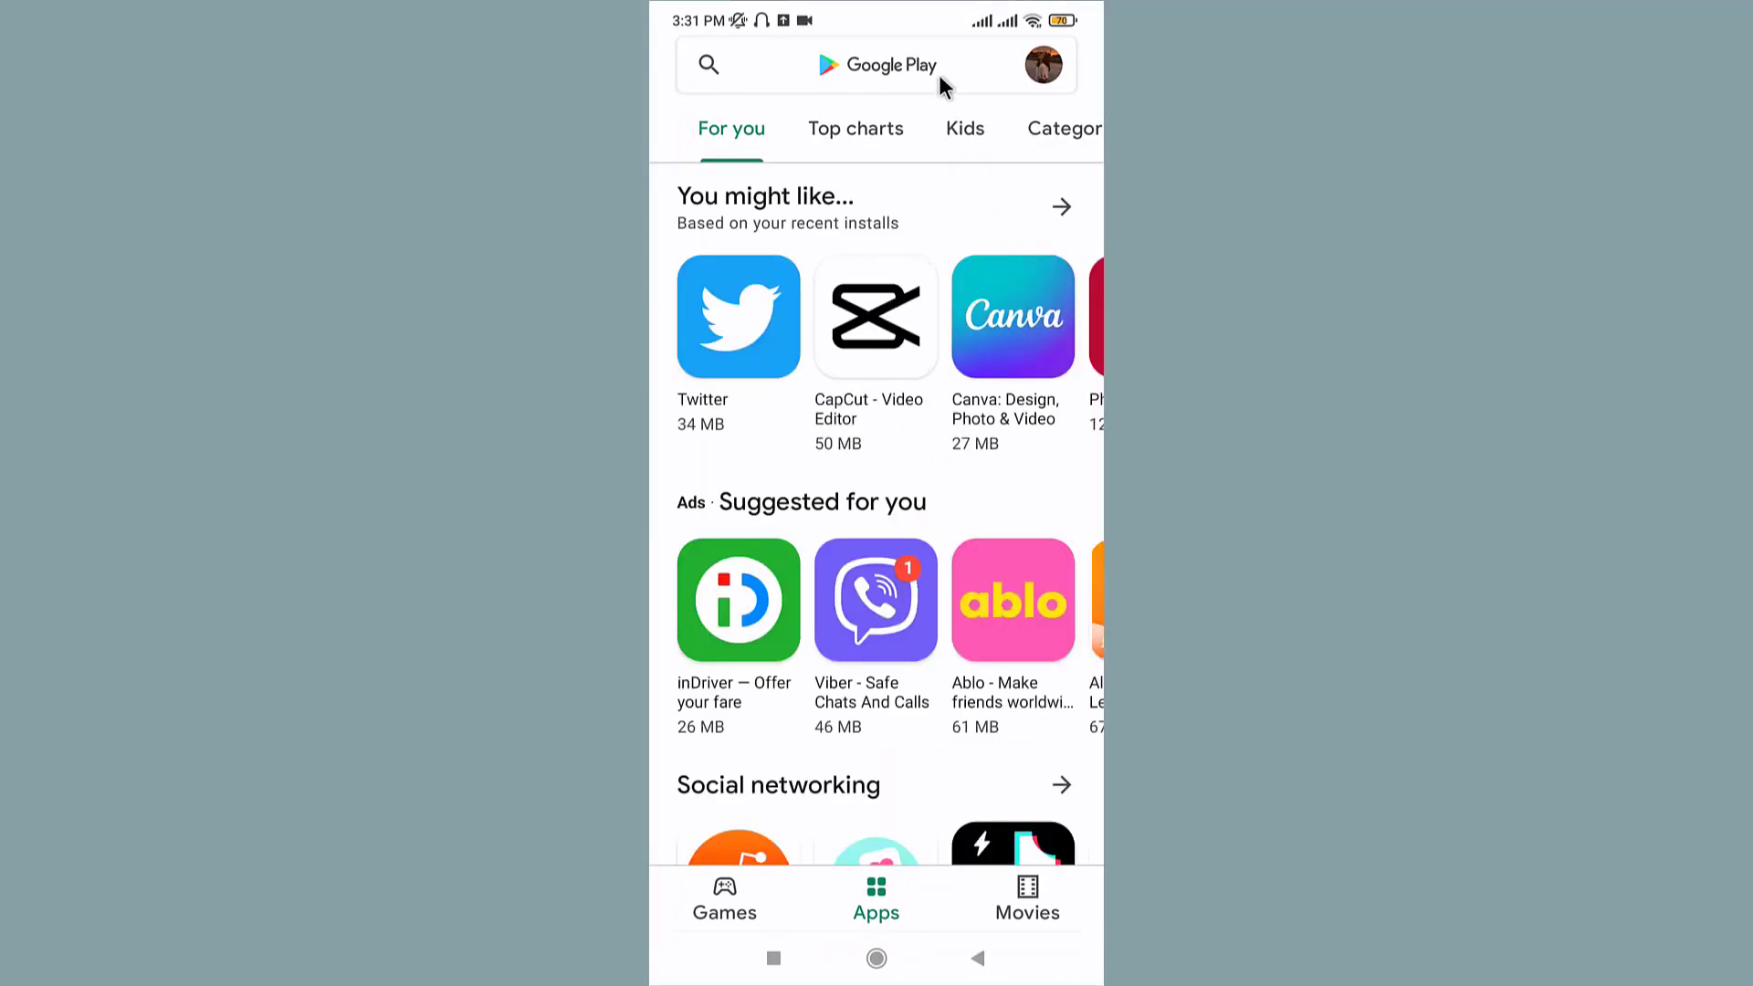
{"action": "type", "text": "ic"}
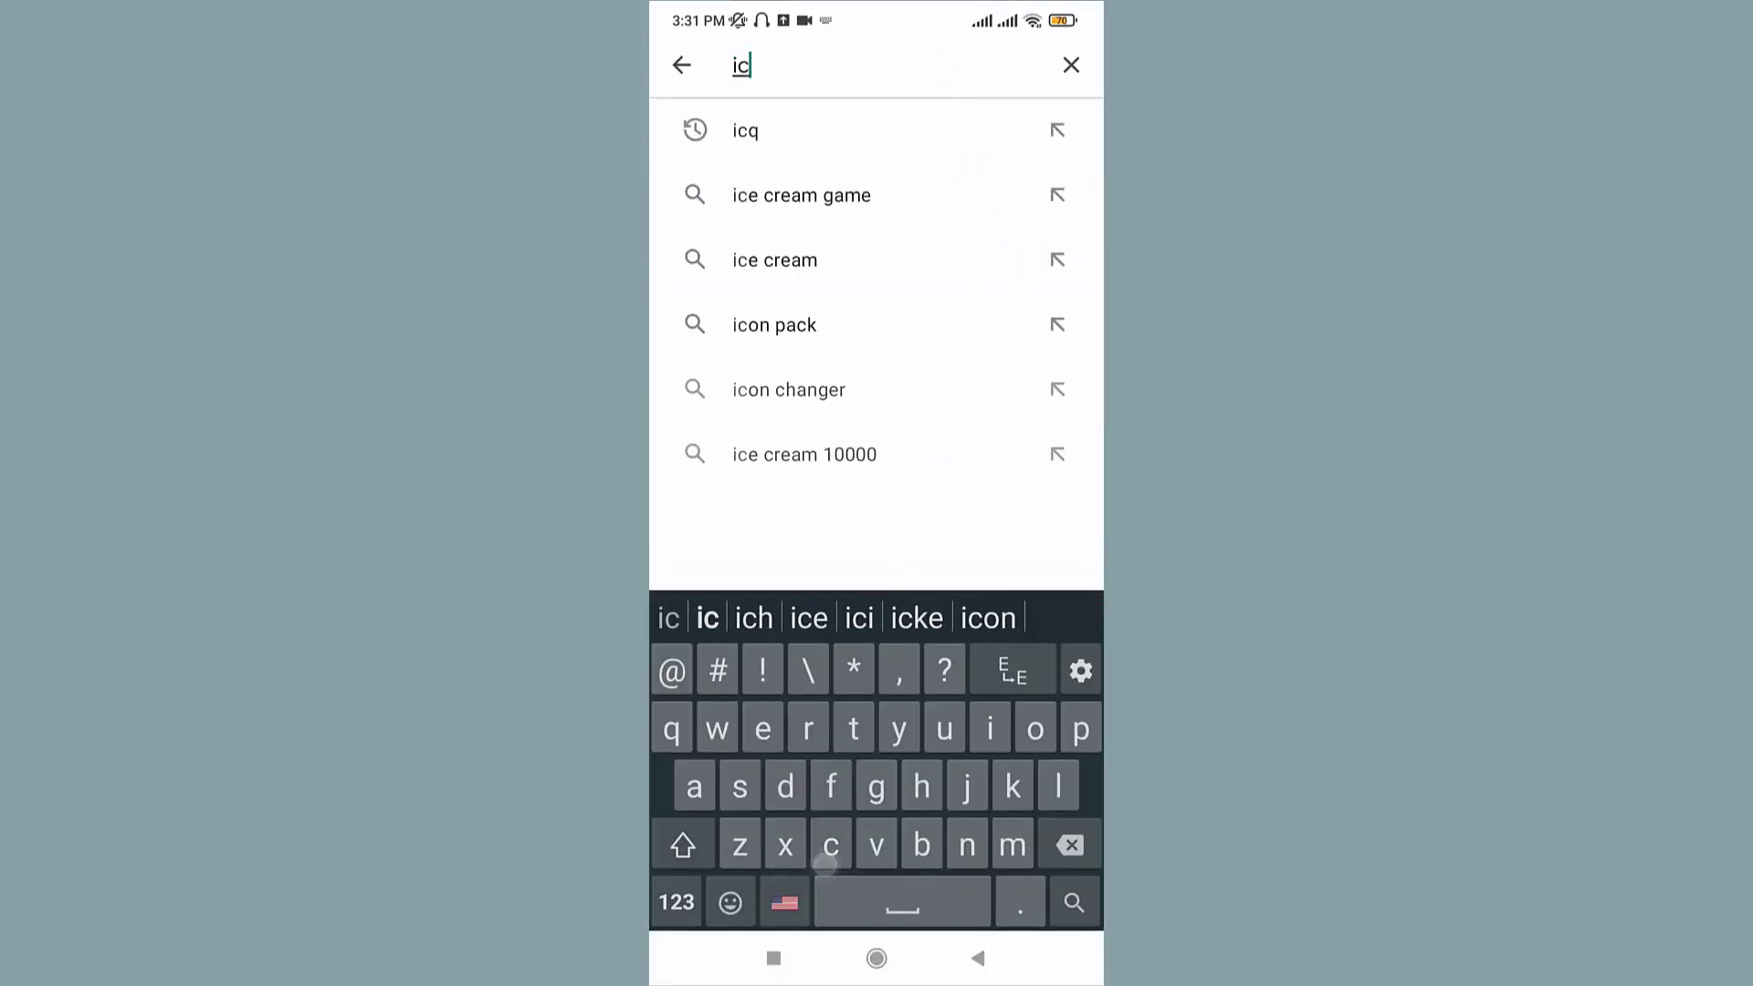
{"action": "left_click", "coordinate": [745, 130]}
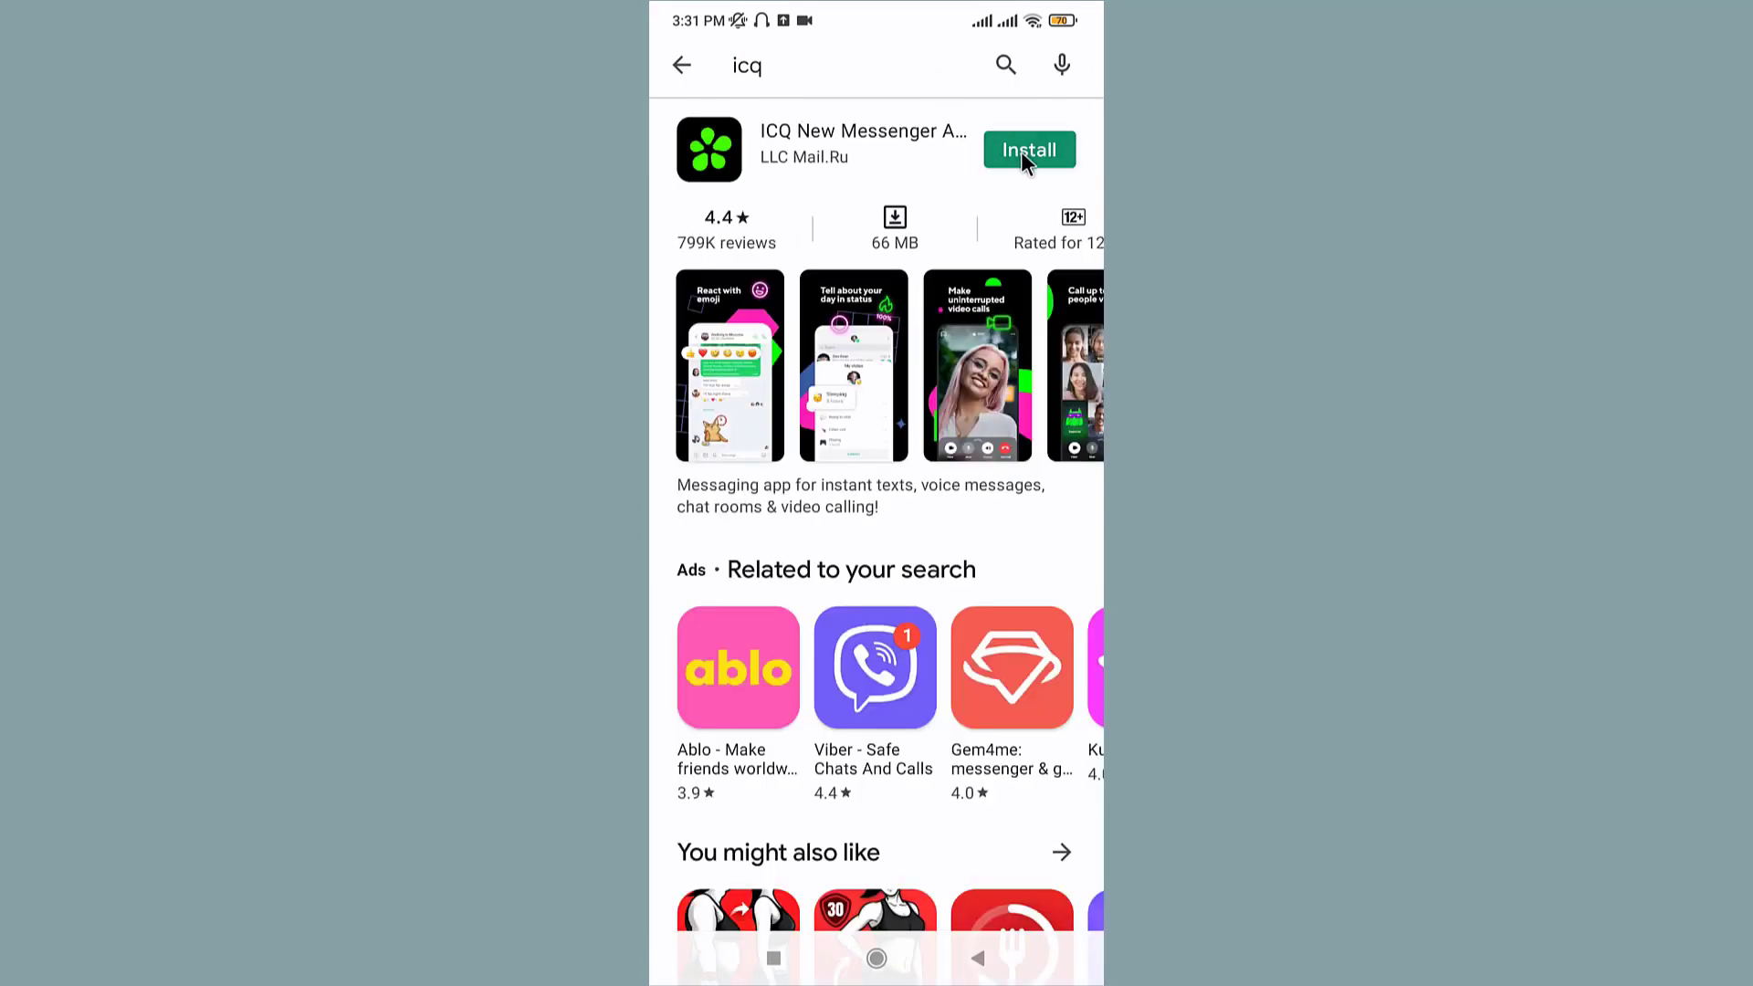
{"action": "left_click", "coordinate": [1027, 150]}
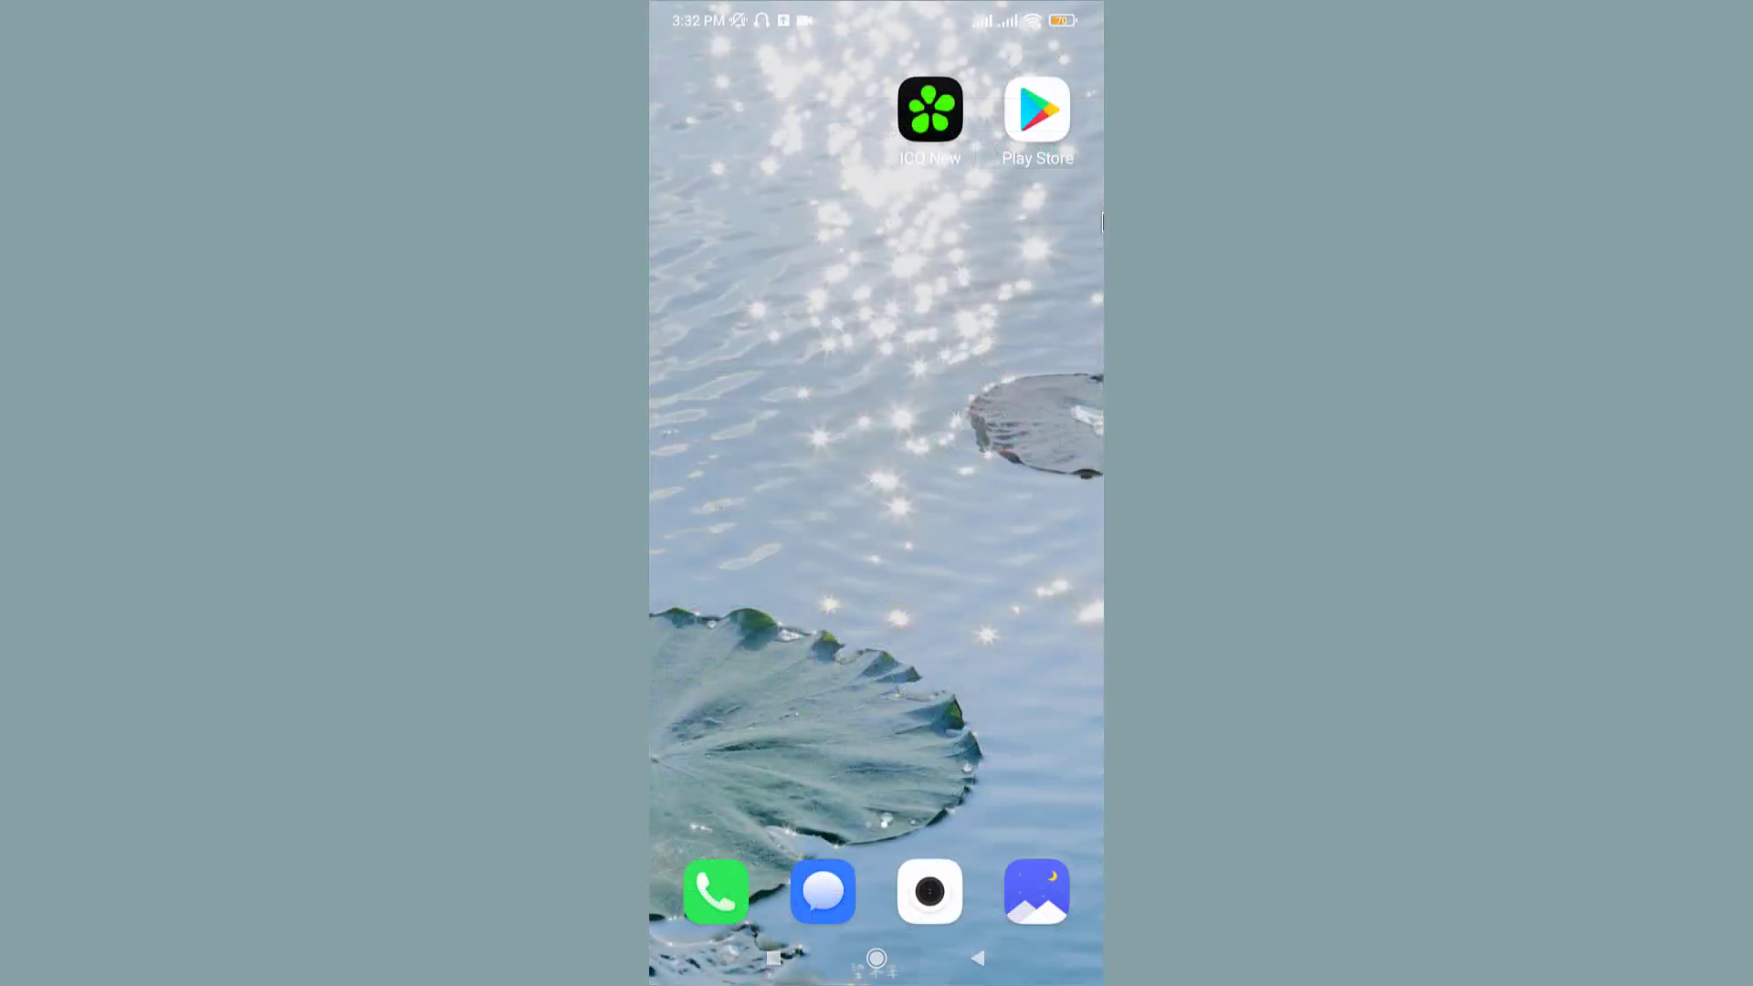
{"action": "mouse_move", "coordinate": [992, 190]}
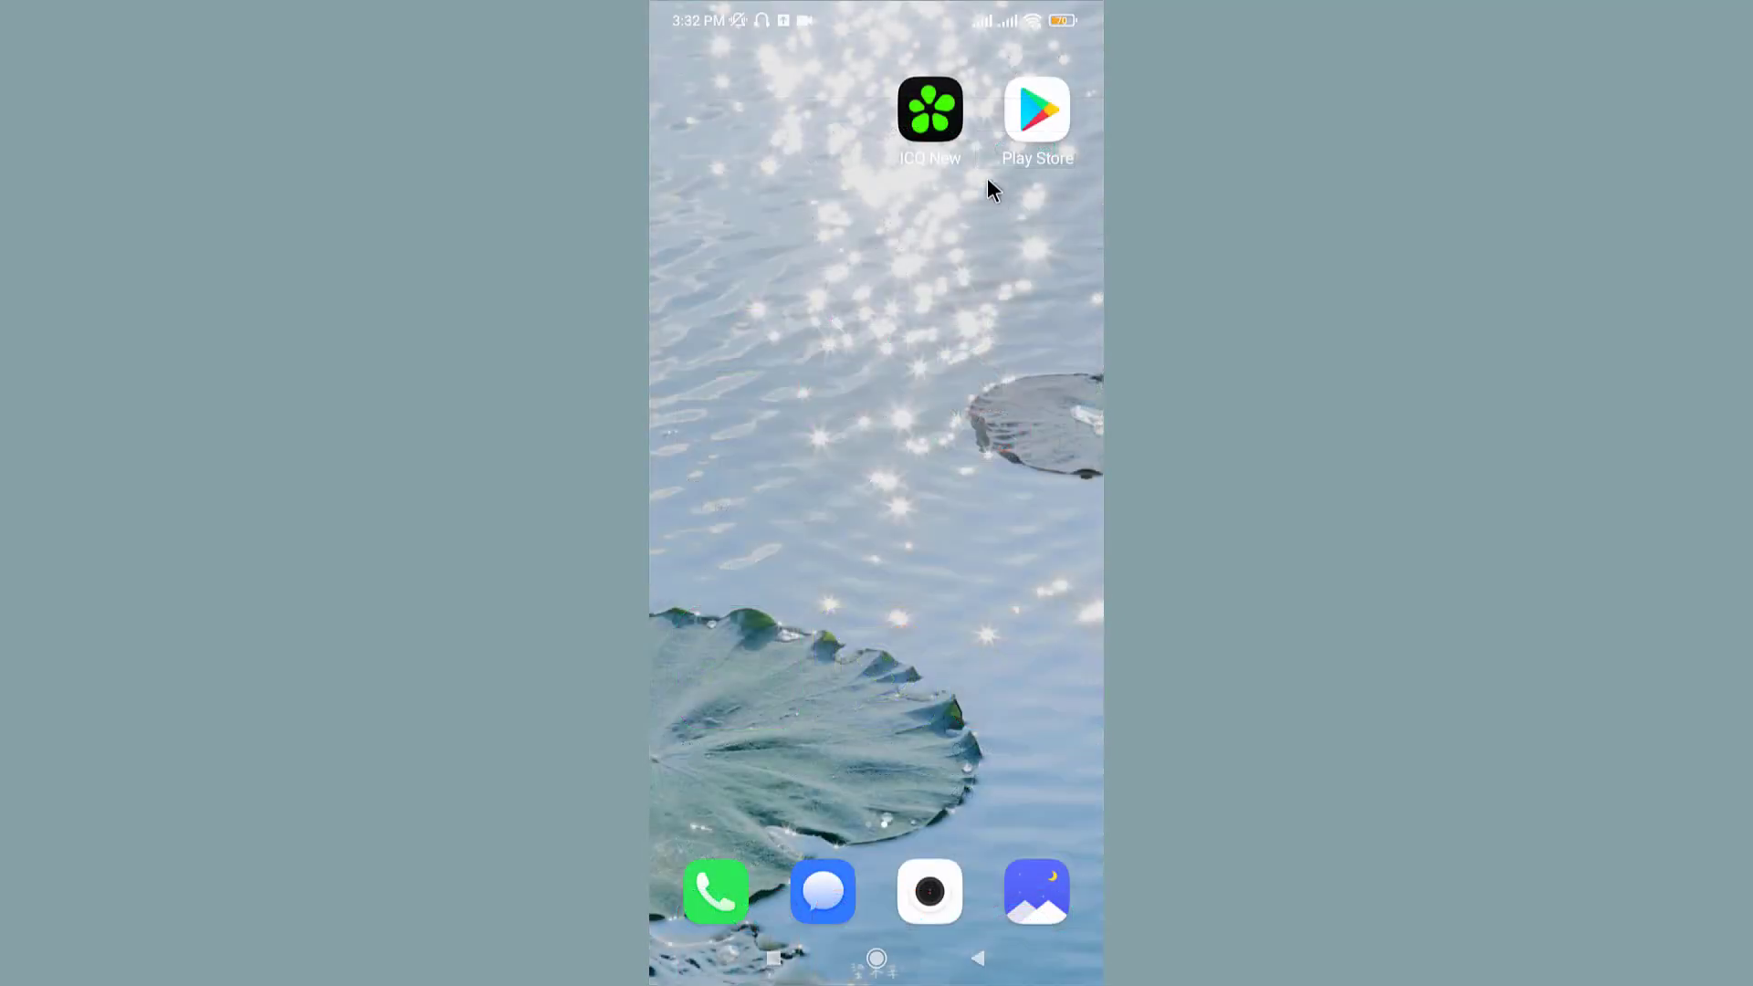
Launch ICQ New from the home screen and choose 'Login and registration'.
{"action": "left_click", "coordinate": [929, 110]}
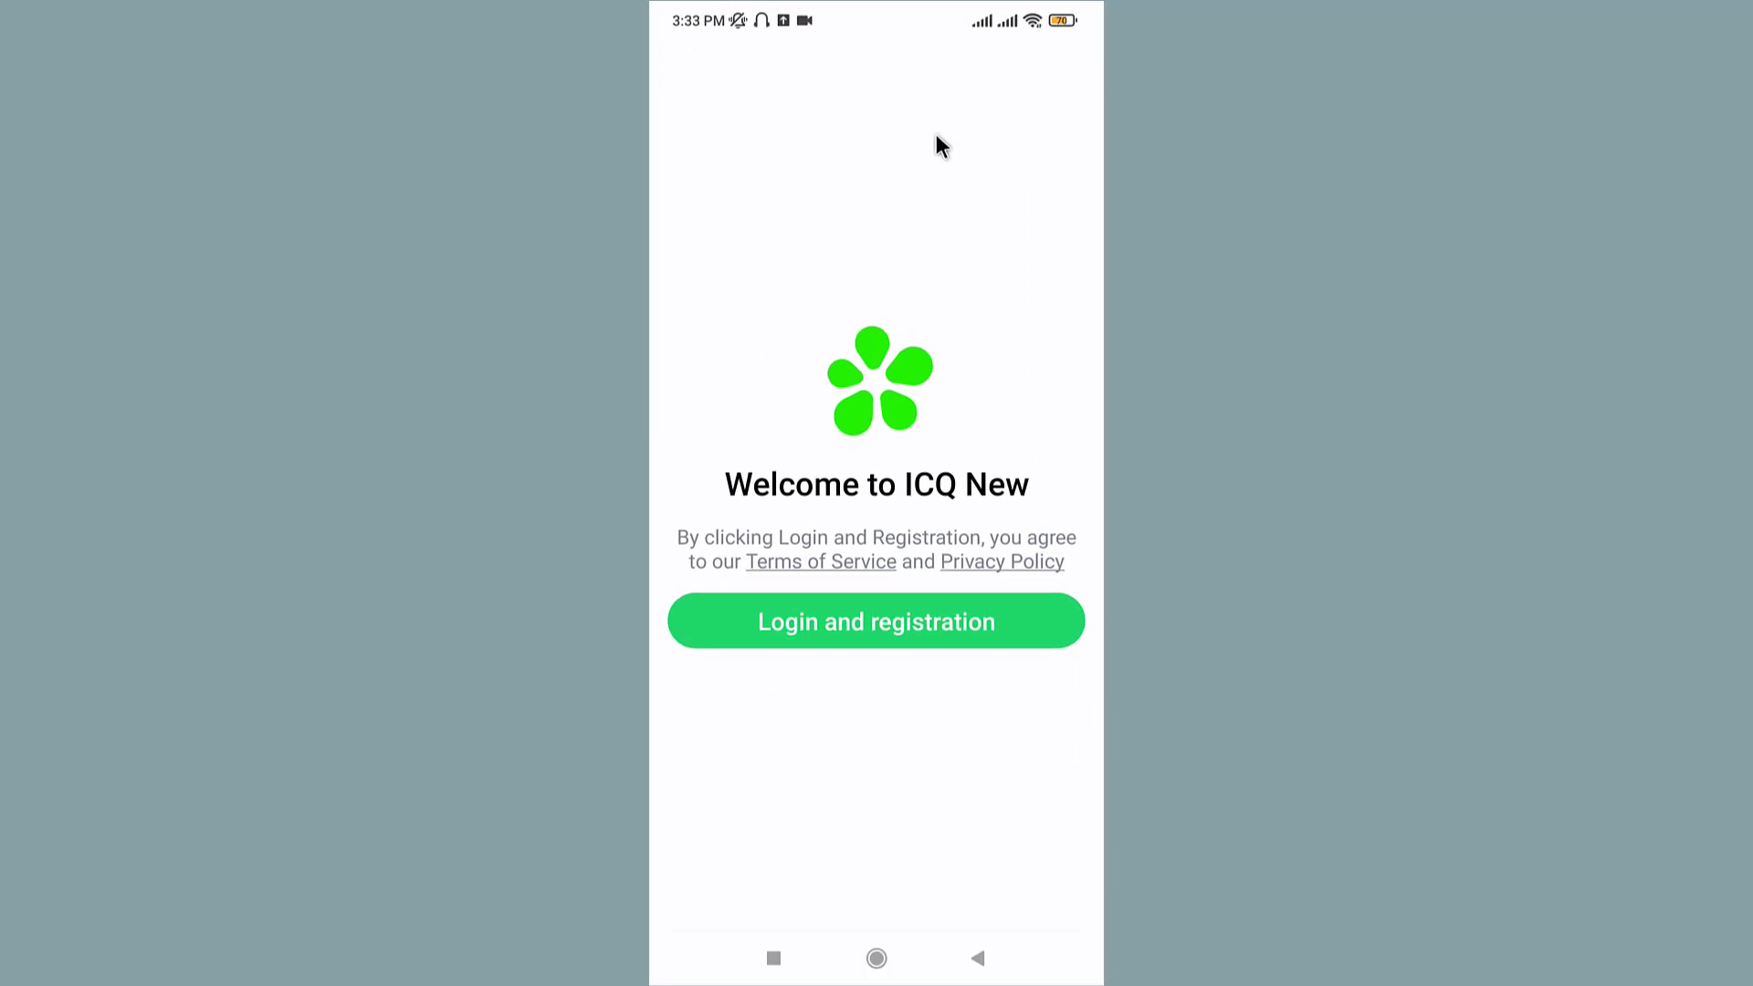
{"action": "mouse_move", "coordinate": [888, 612]}
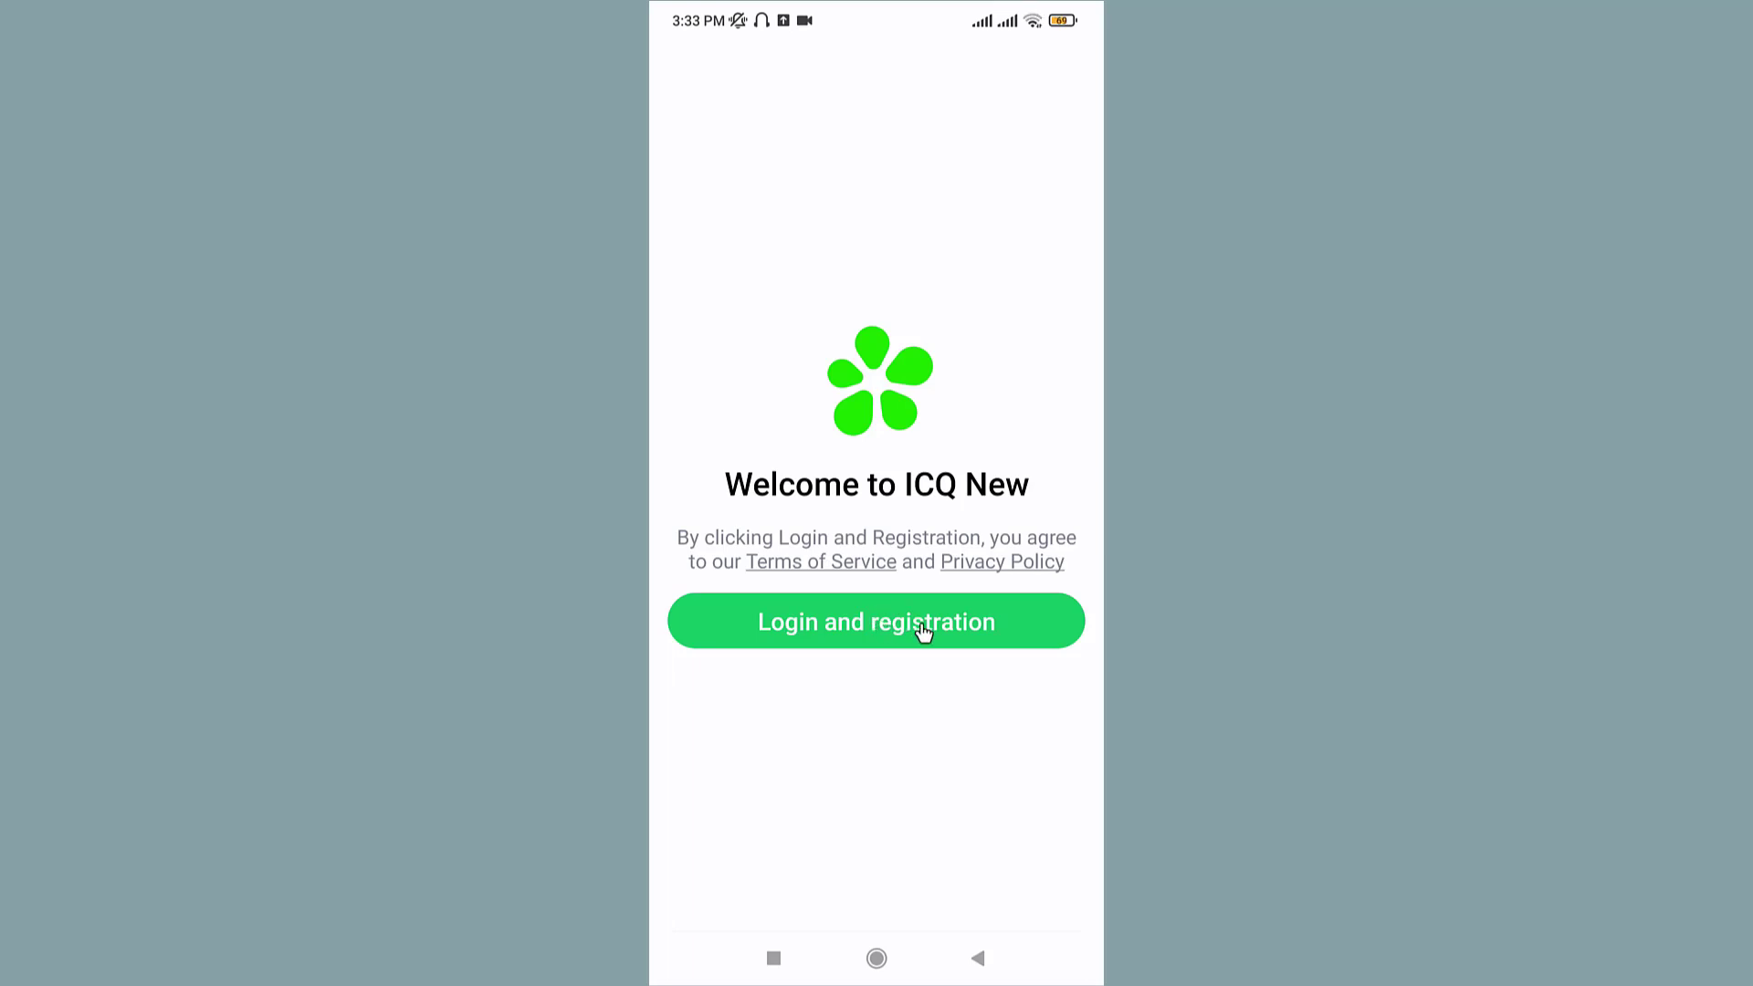
{"action": "mouse_move", "coordinate": [872, 640]}
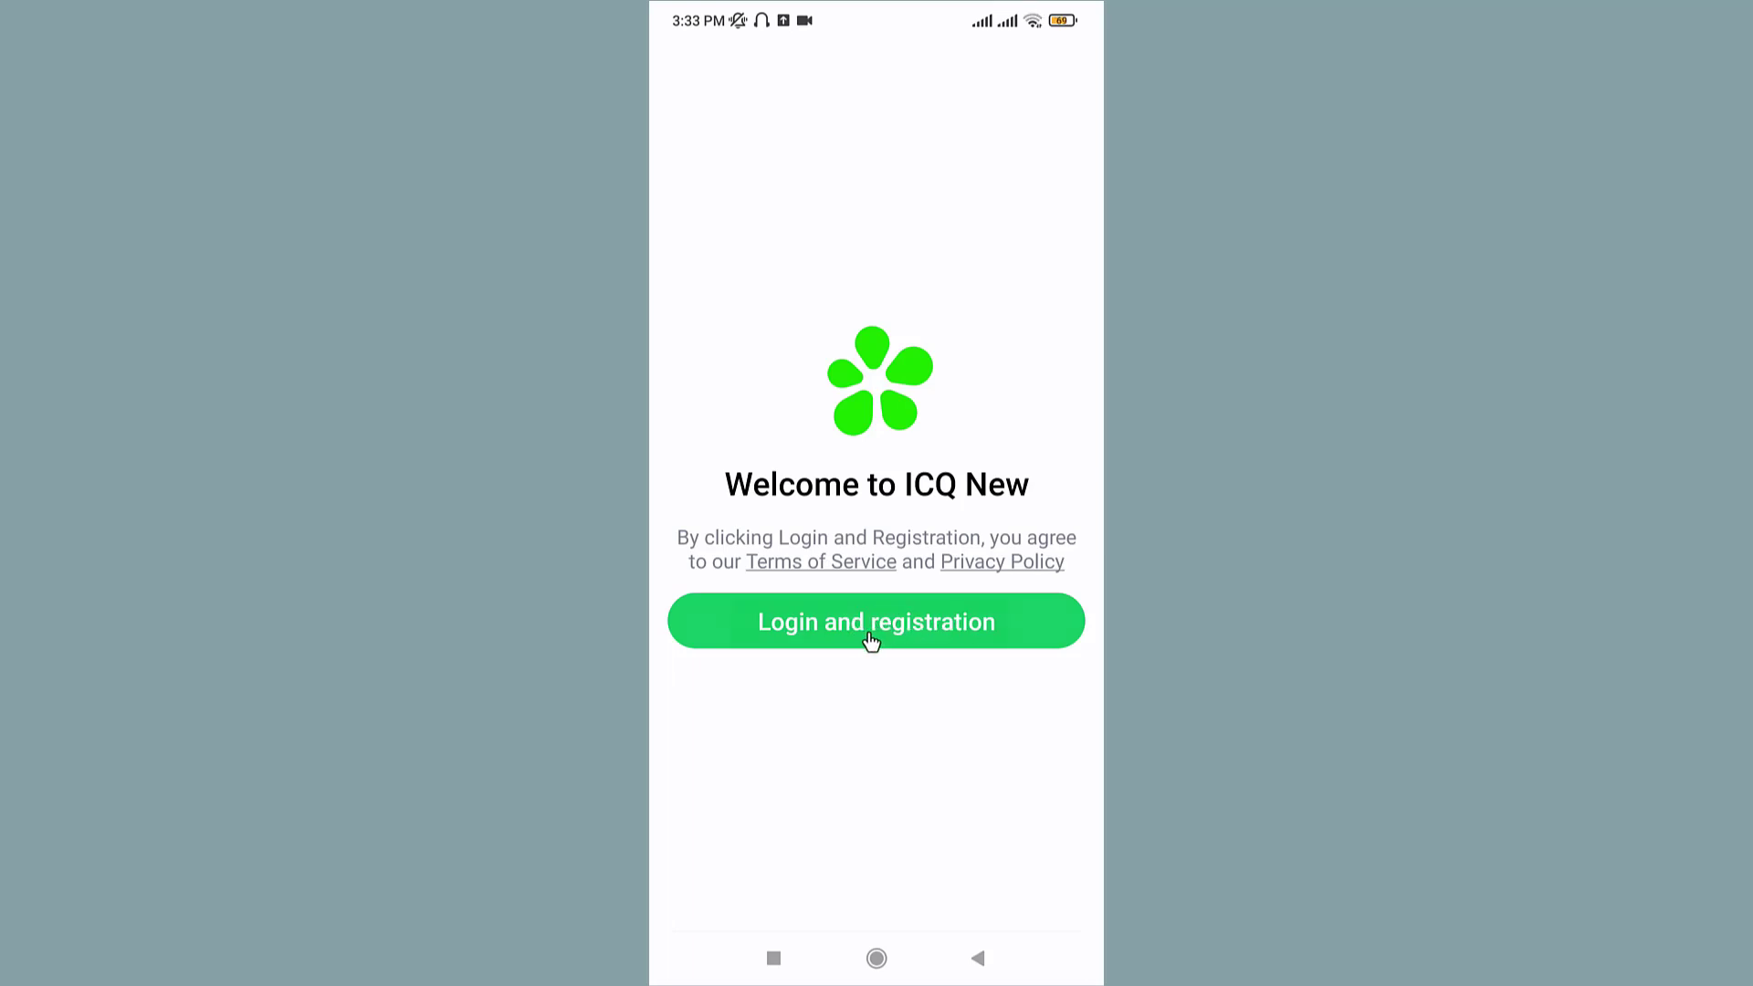
{"action": "left_click", "coordinate": [876, 620]}
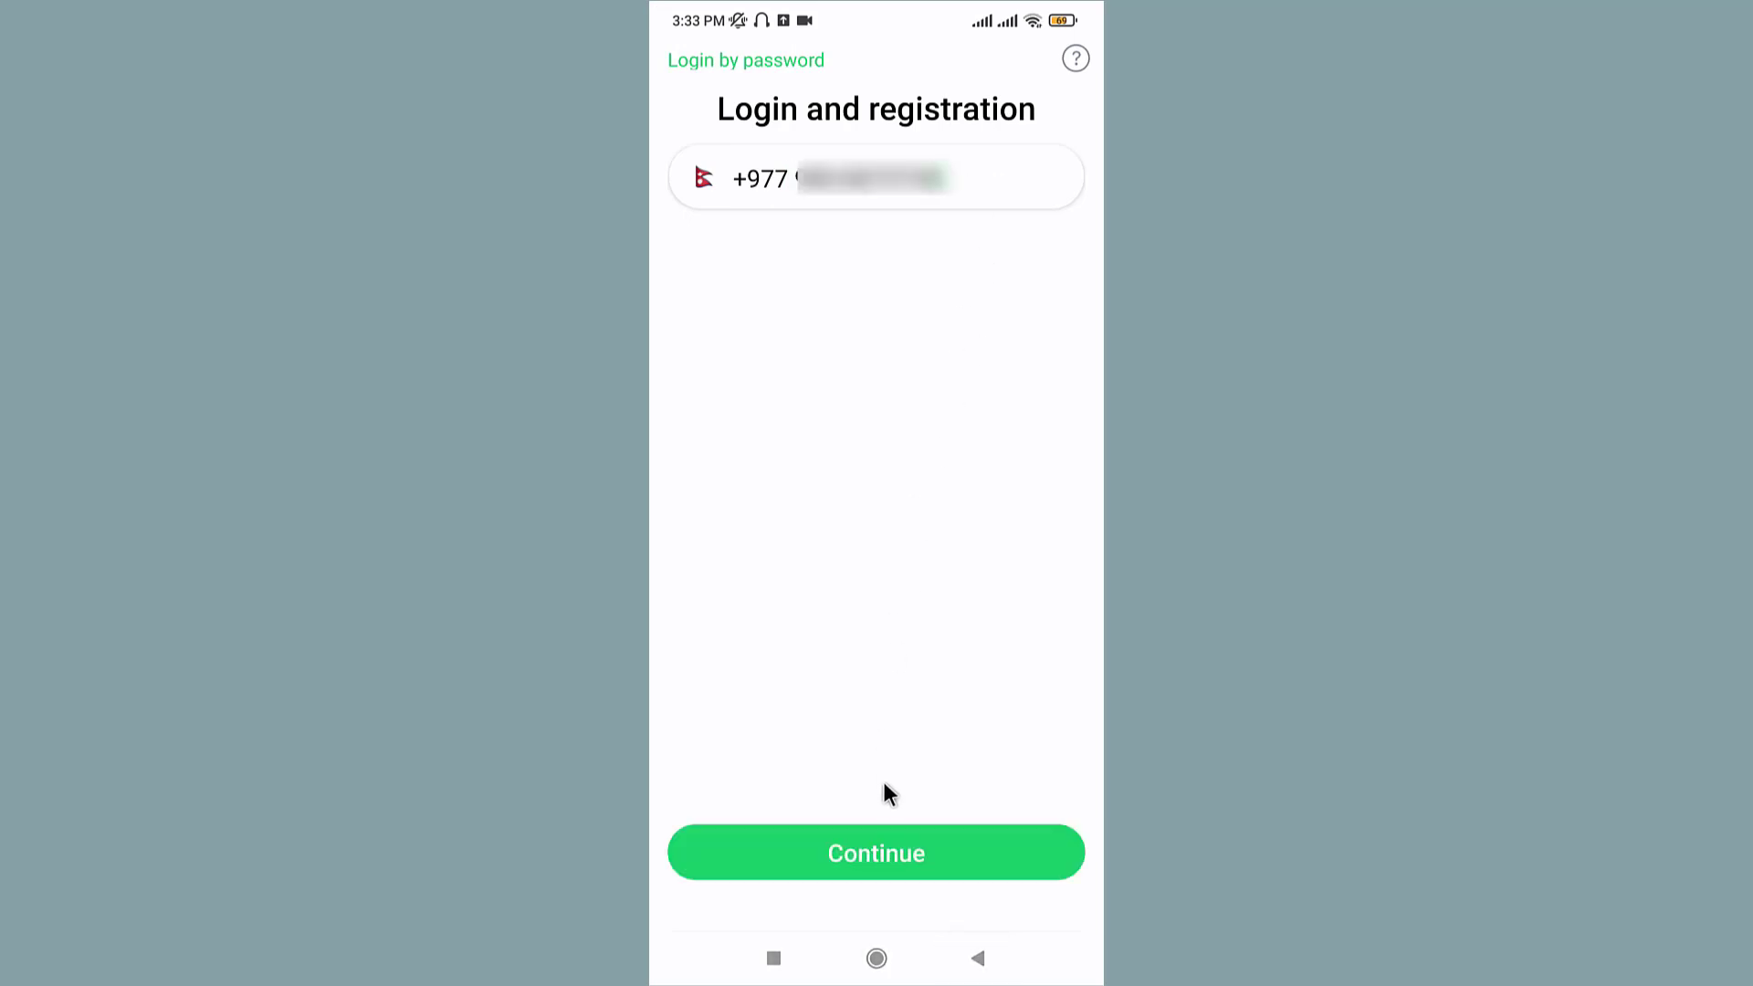
Submit the entered phone number to reach the 'Login without password' screen.
{"action": "left_click", "coordinate": [875, 851]}
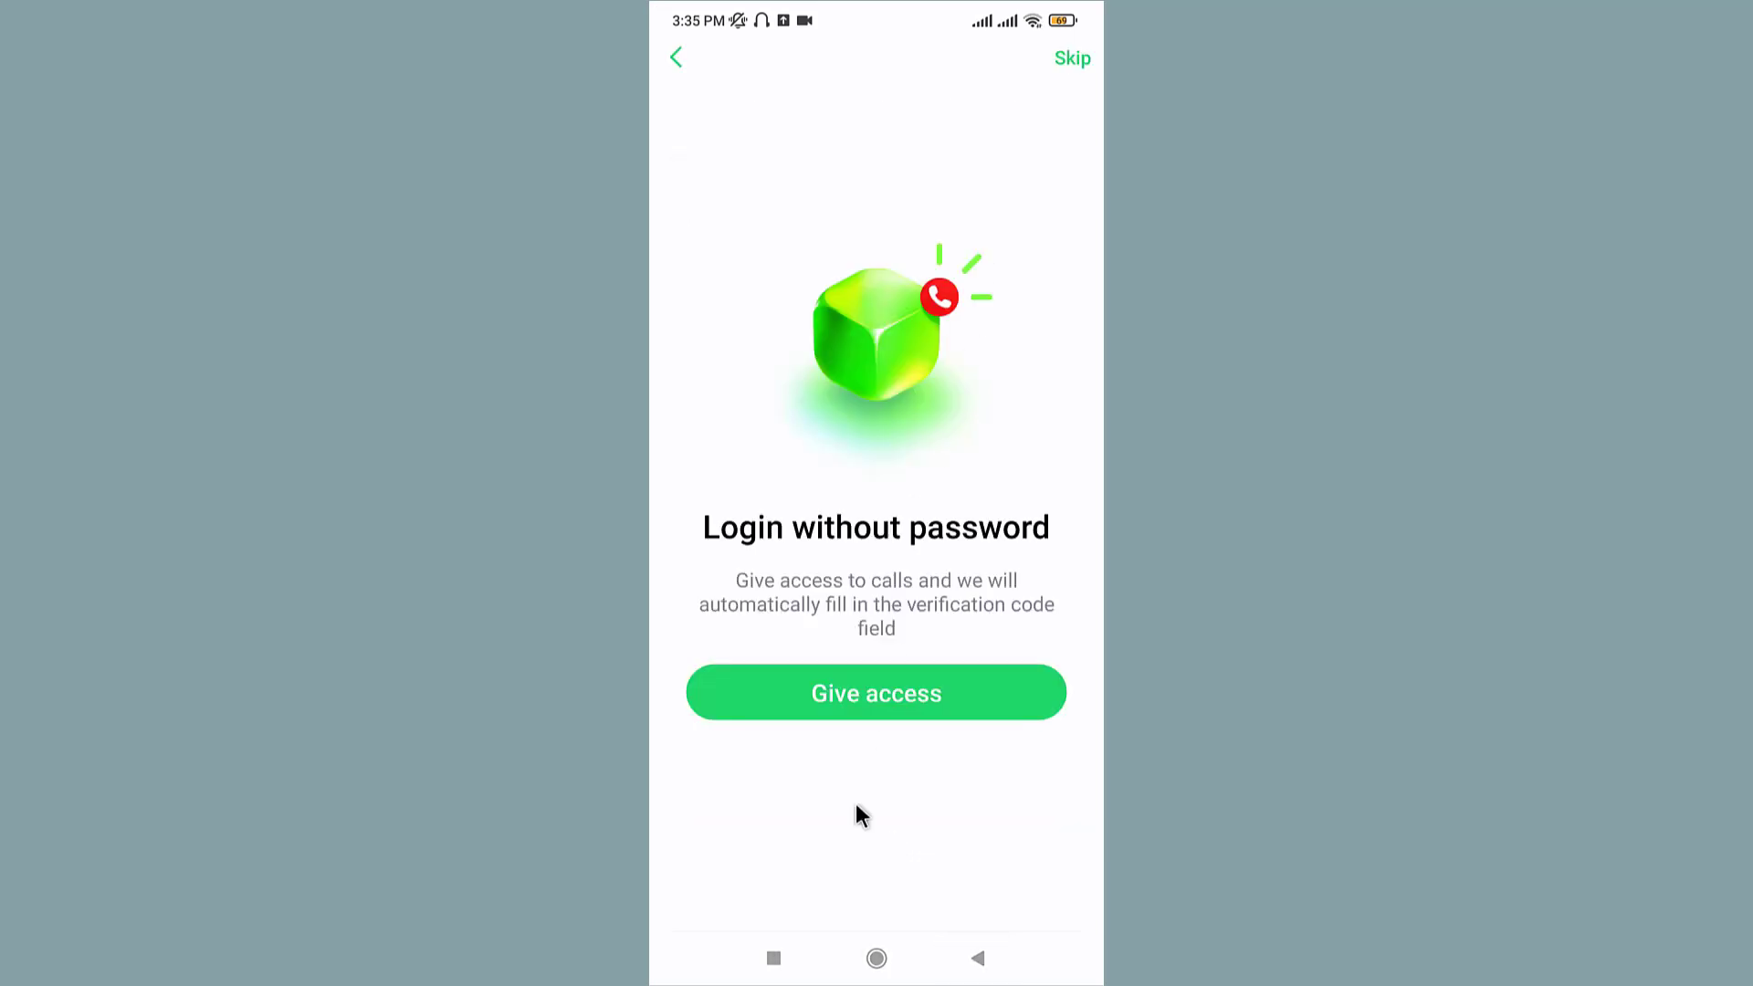
{"action": "mouse_move", "coordinate": [872, 720]}
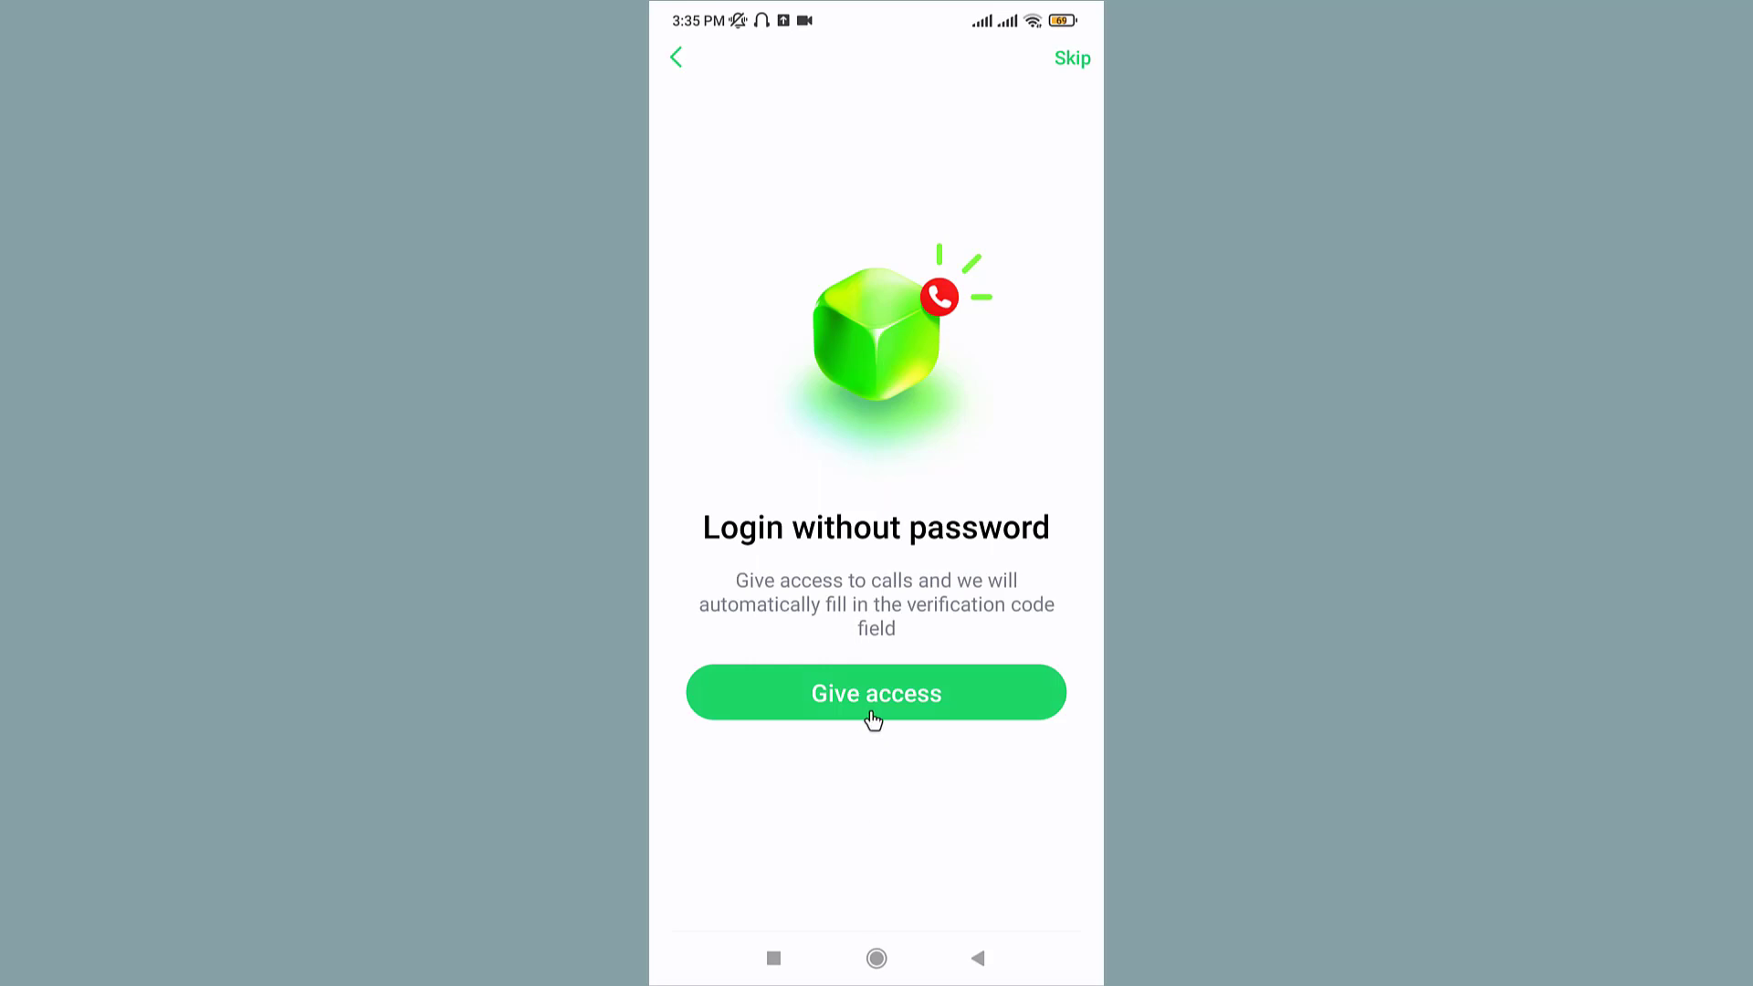
{"action": "mouse_move", "coordinate": [885, 721]}
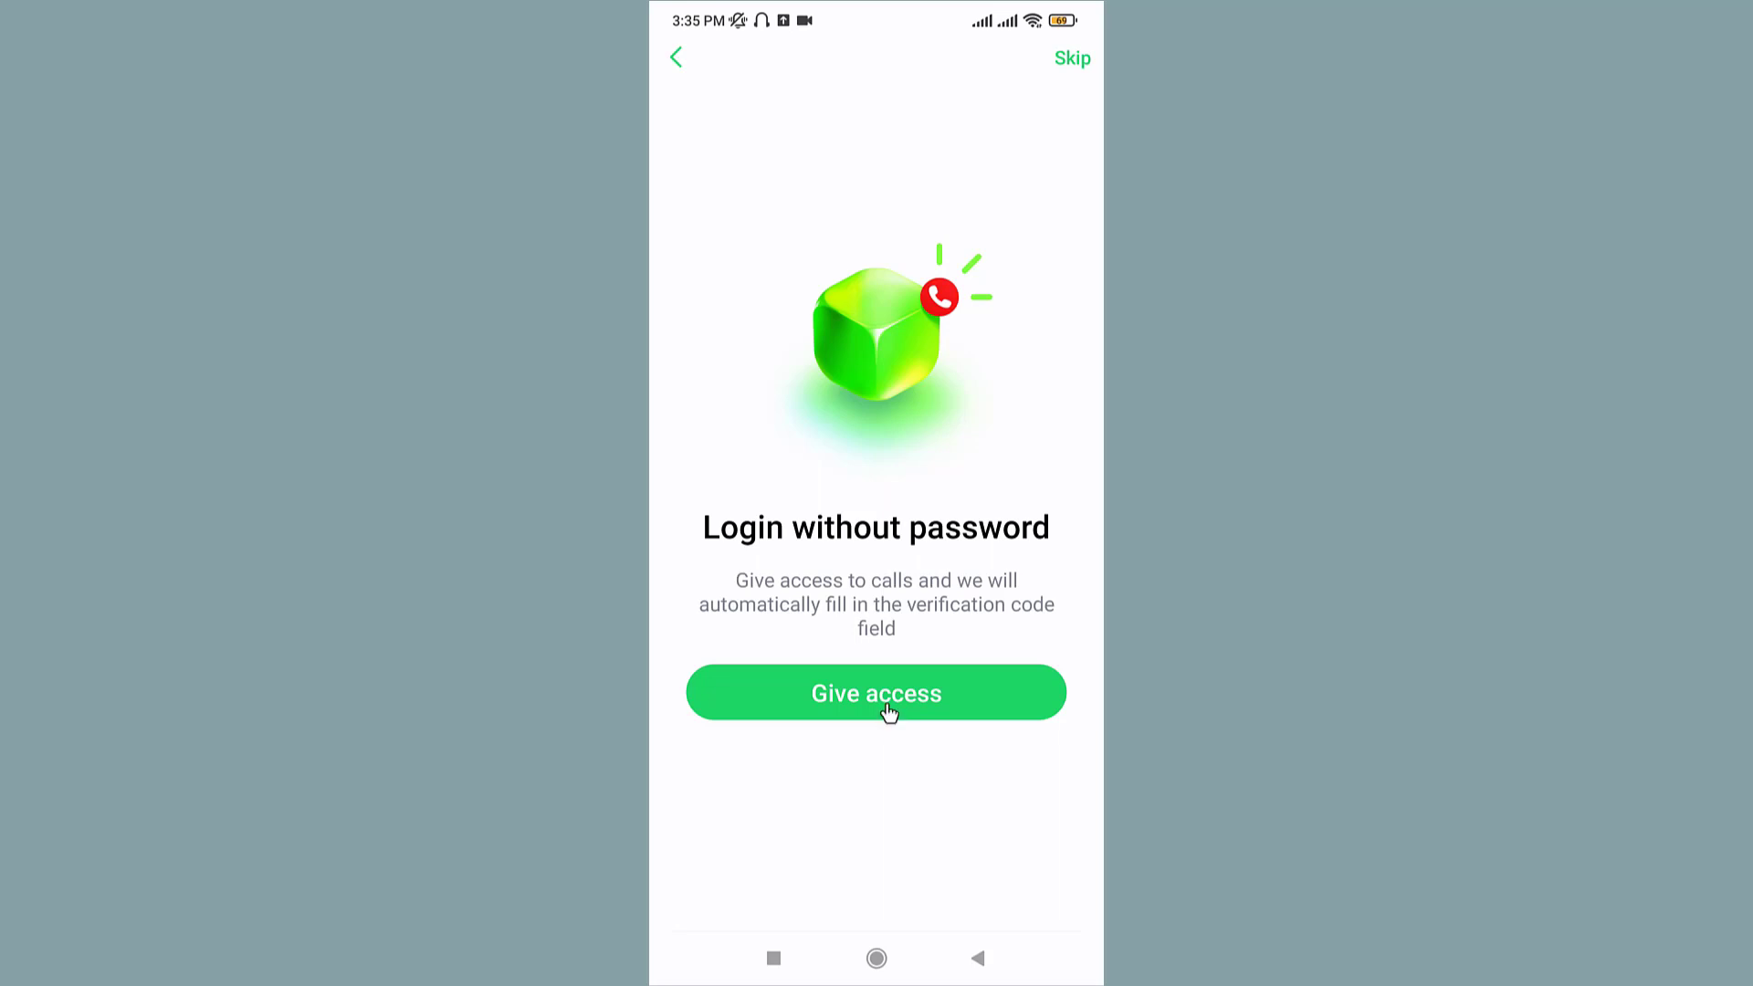
{"action": "mouse_move", "coordinate": [1096, 64]}
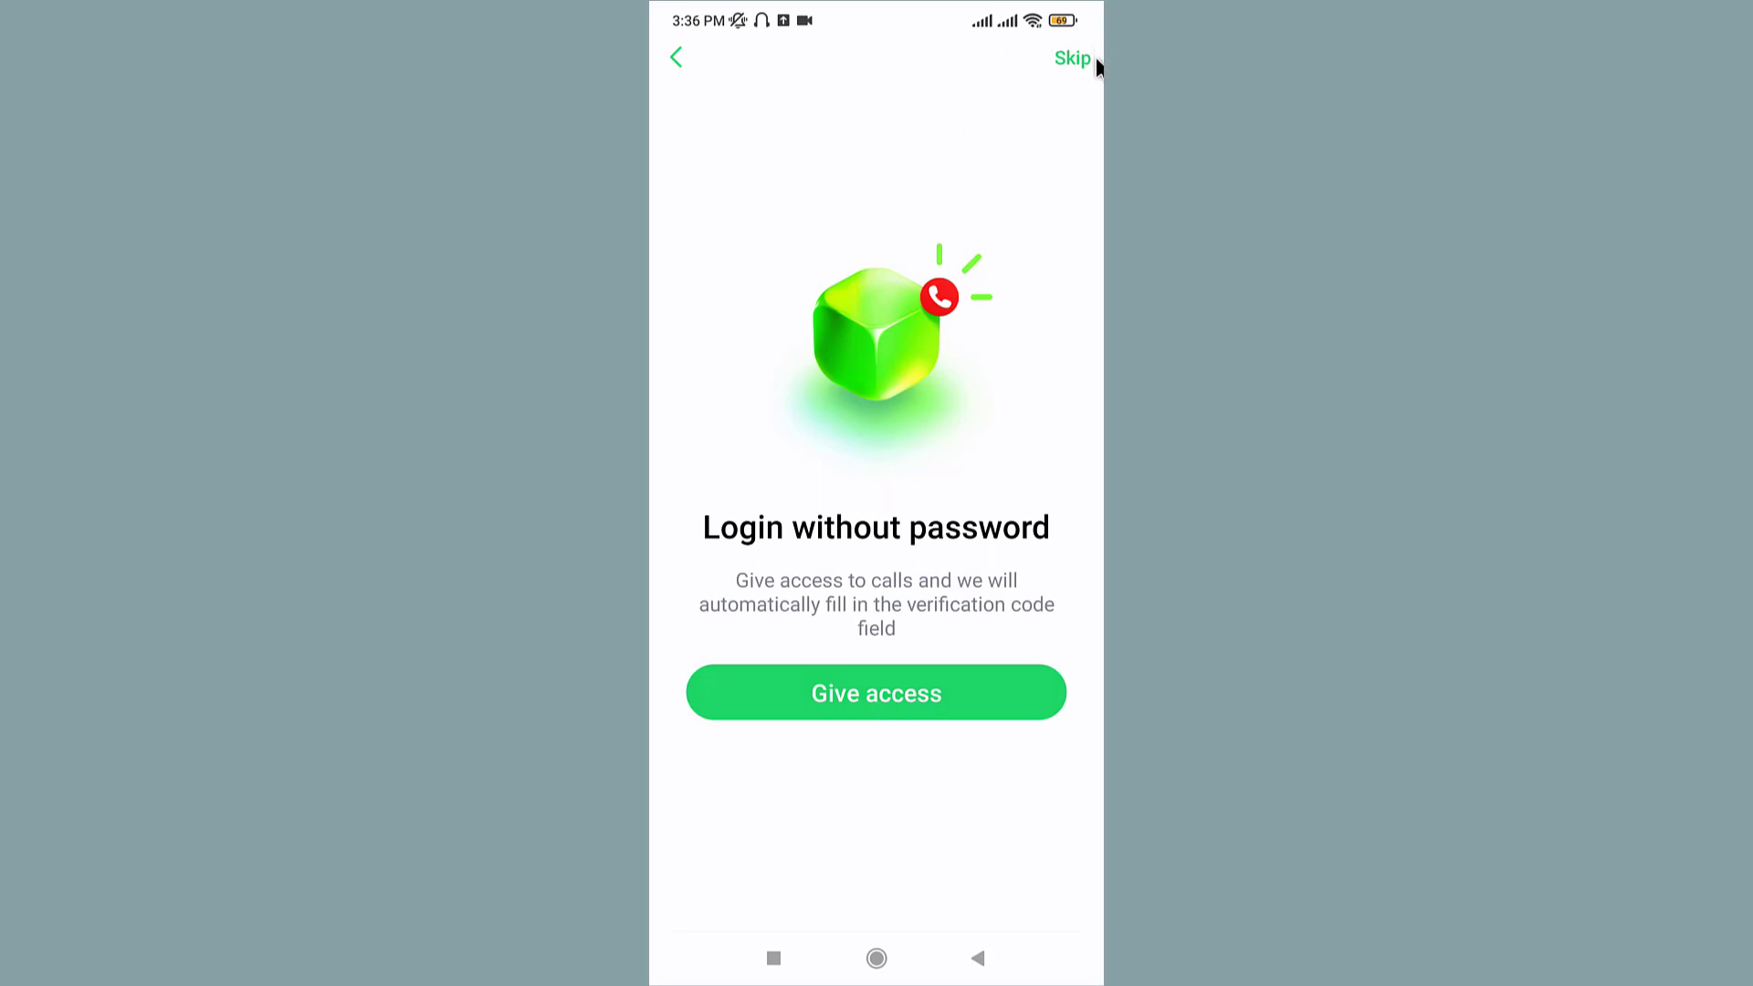
{"action": "mouse_move", "coordinate": [1076, 74]}
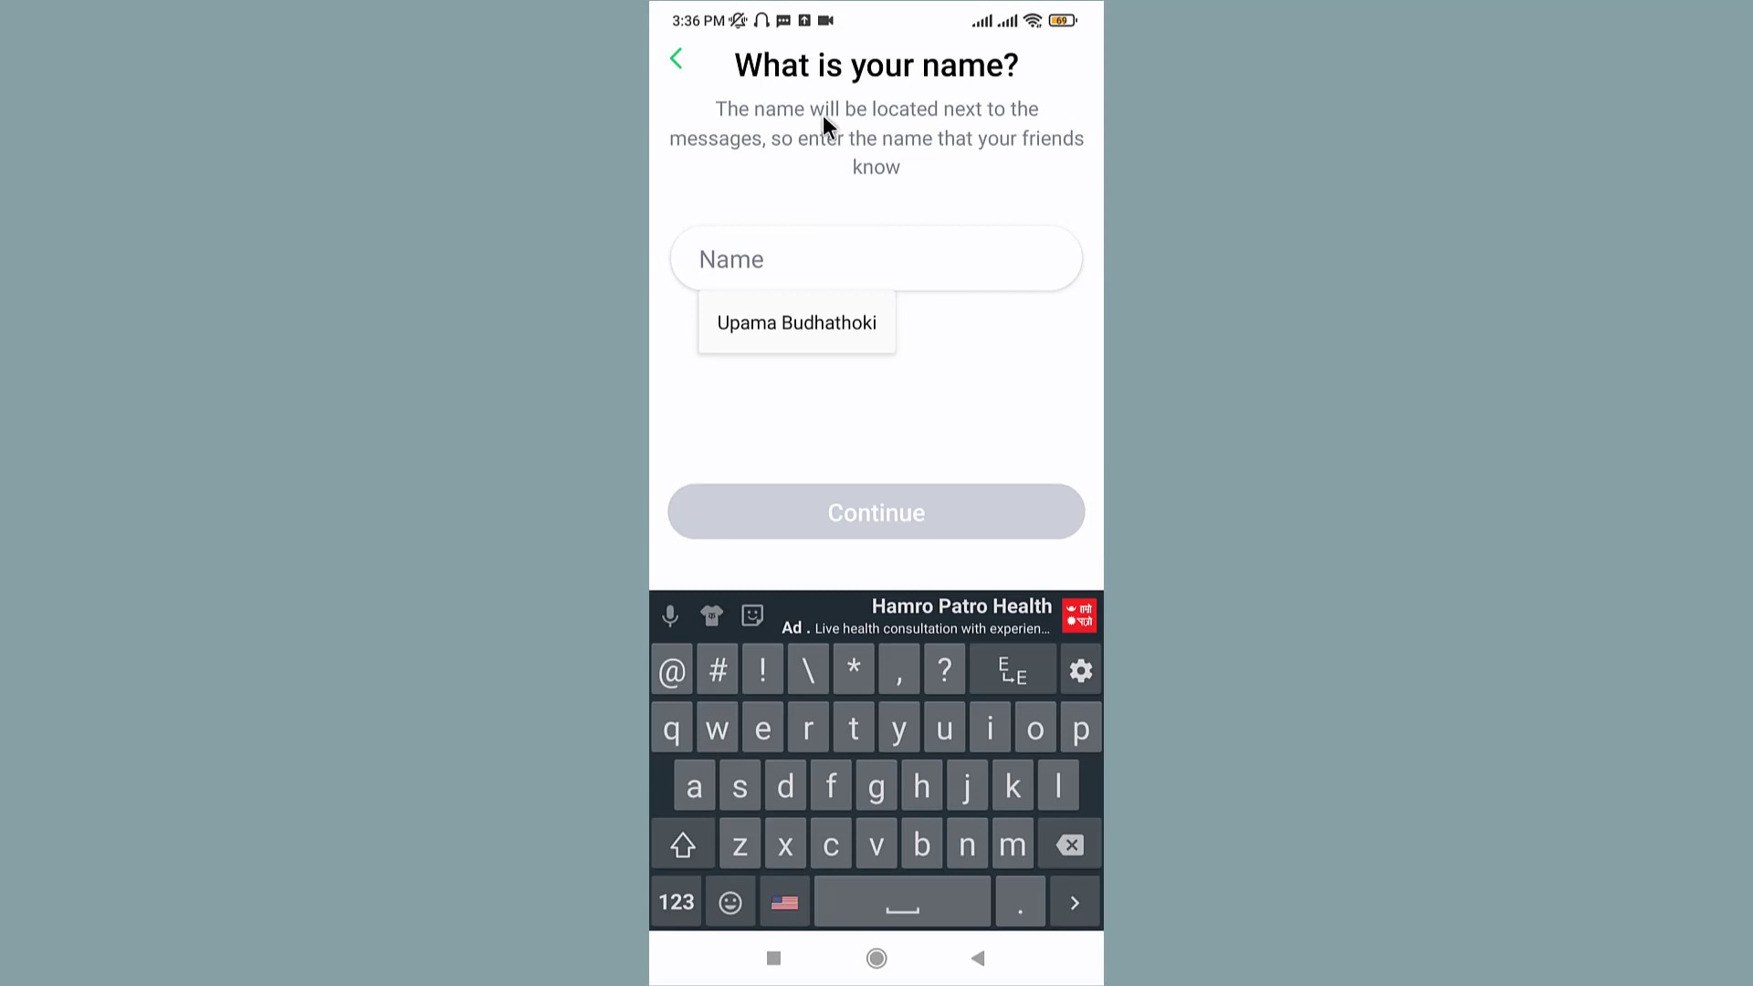
Accept the suggested display name and continue to the profile photo step.
{"action": "left_click", "coordinate": [796, 322]}
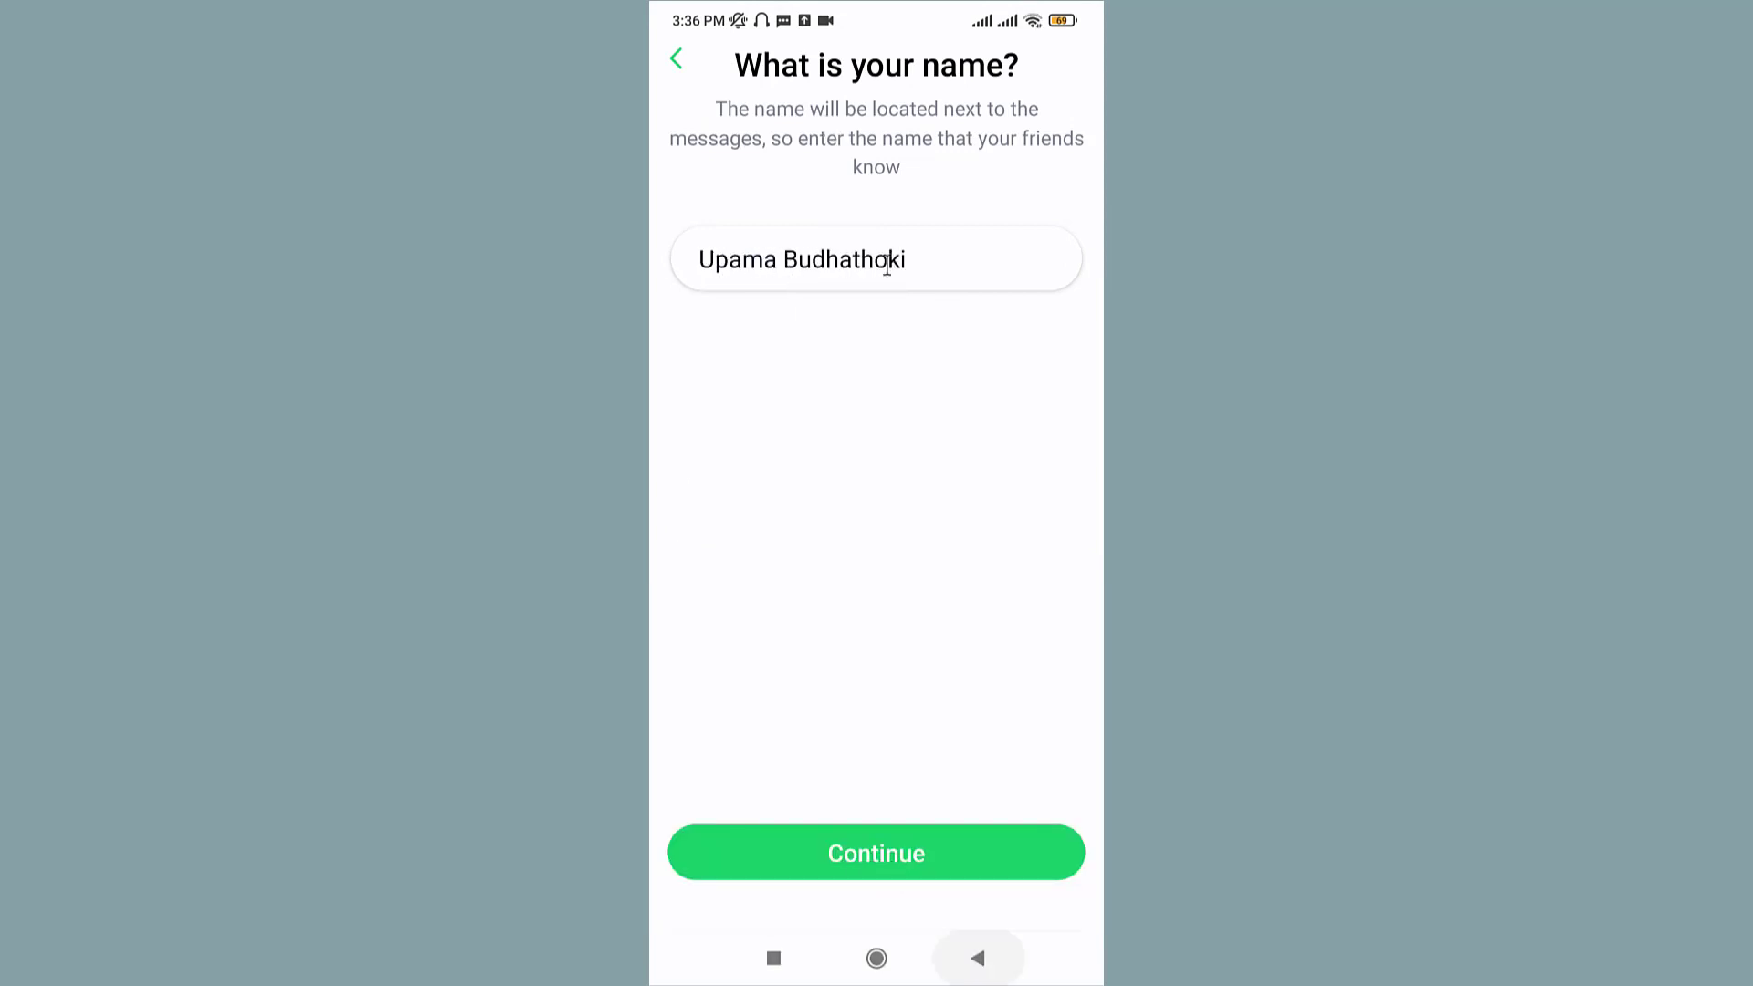
{"action": "left_click", "coordinate": [875, 851]}
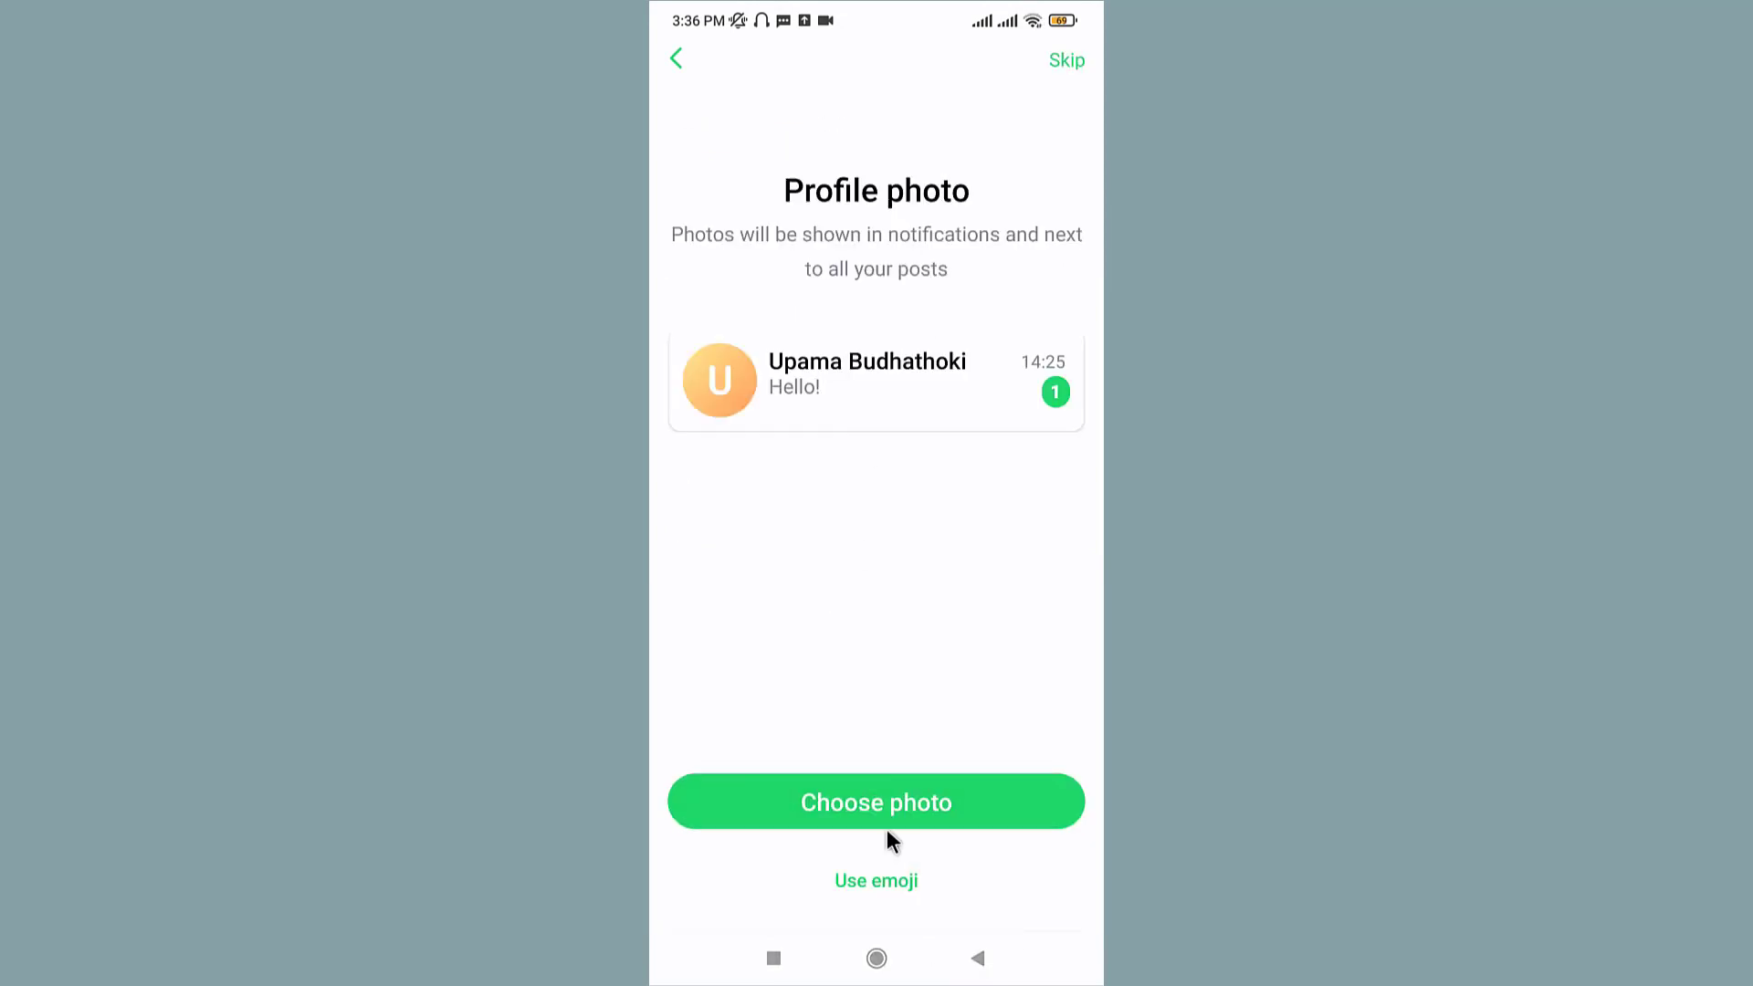
{"action": "mouse_move", "coordinate": [735, 649]}
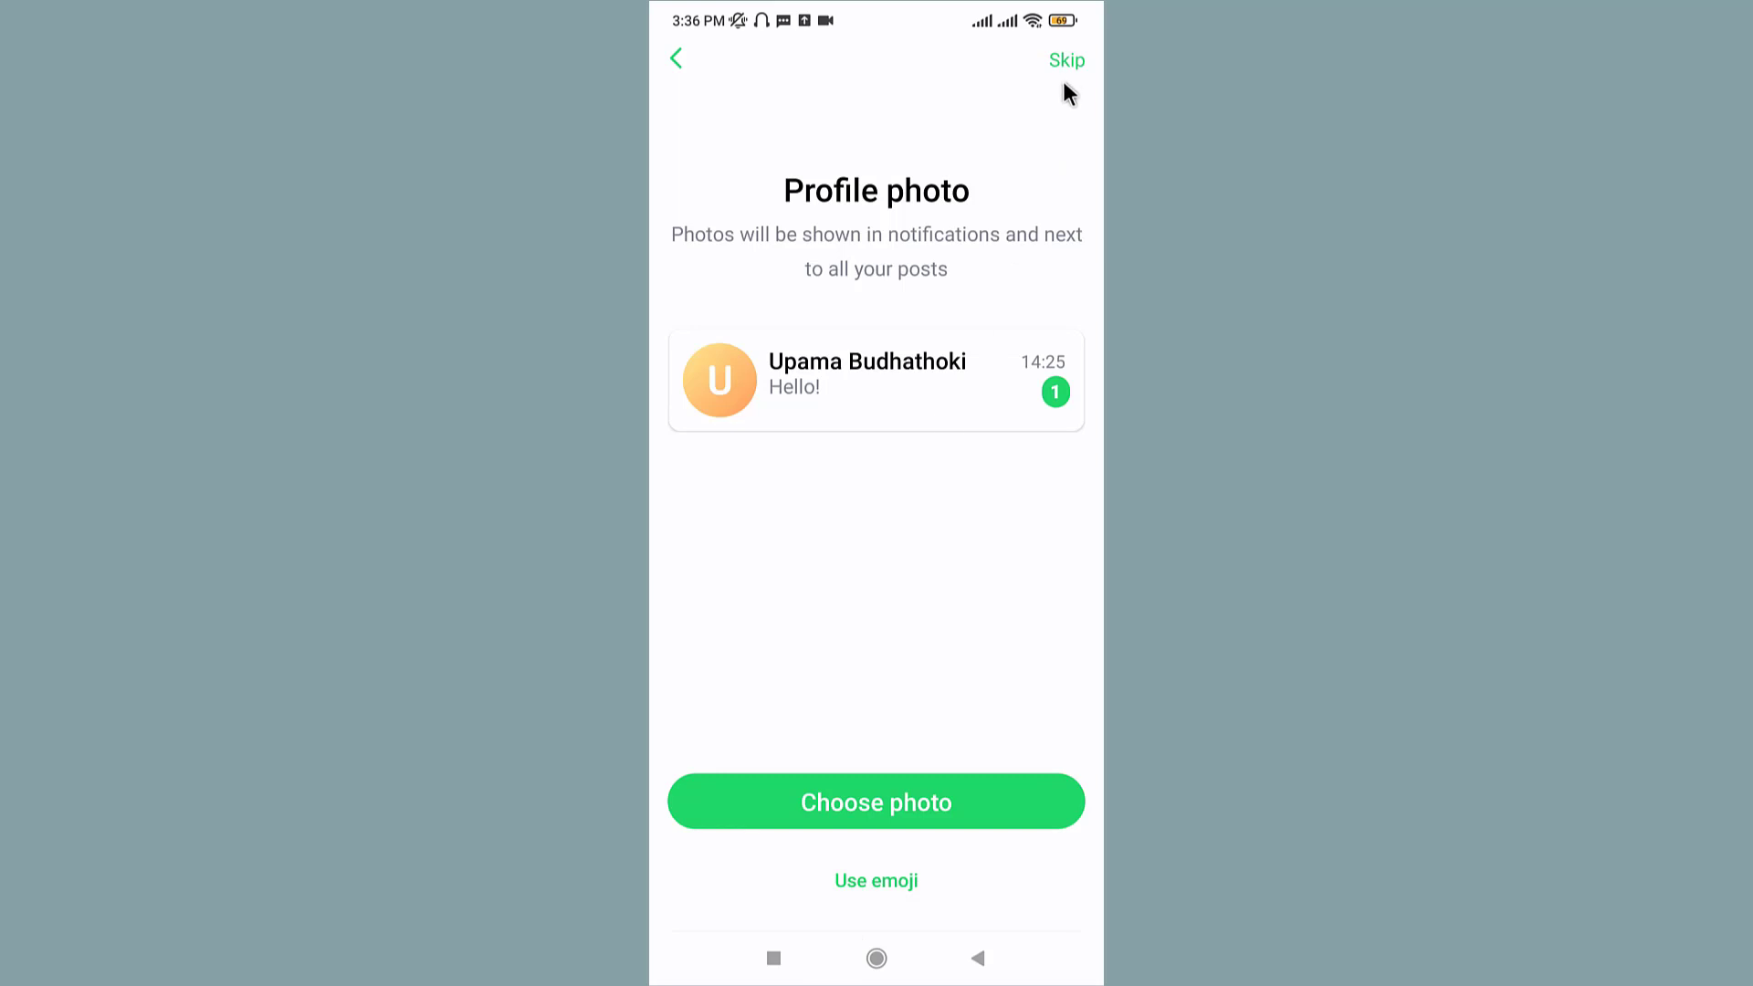
Skip the profile photo and grant ICQ New access to the phone's contacts.
{"action": "left_click", "coordinate": [1062, 60]}
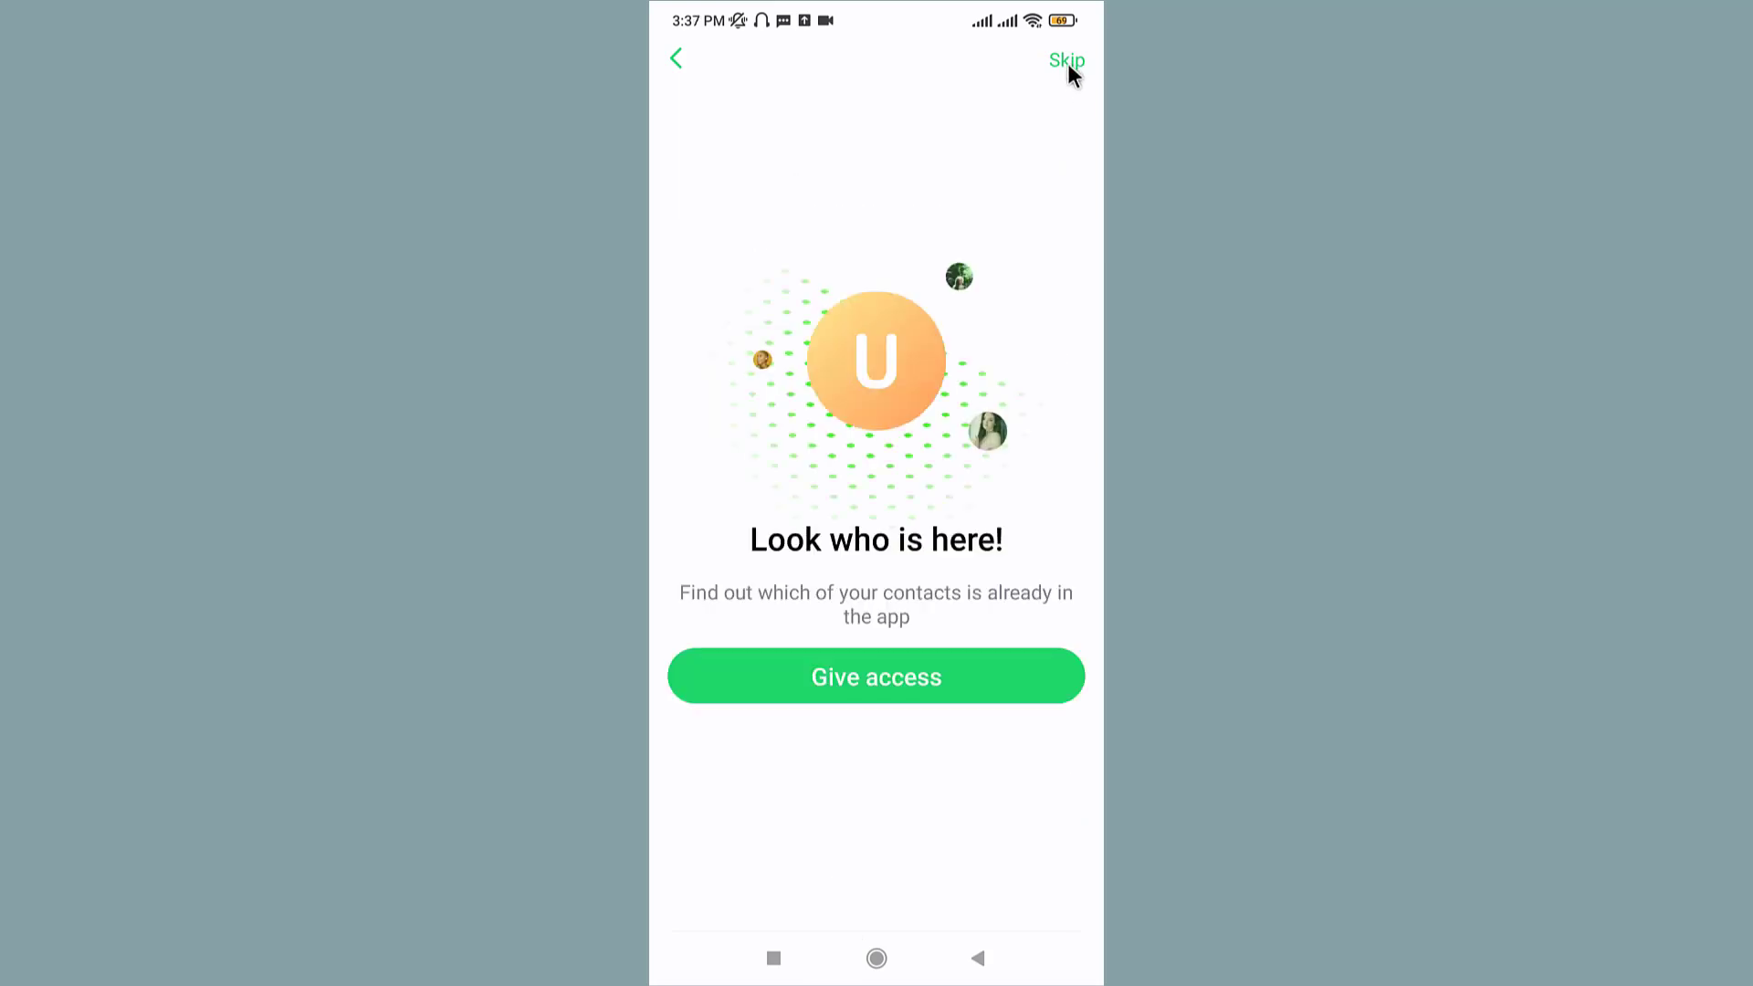
{"action": "mouse_move", "coordinate": [892, 690]}
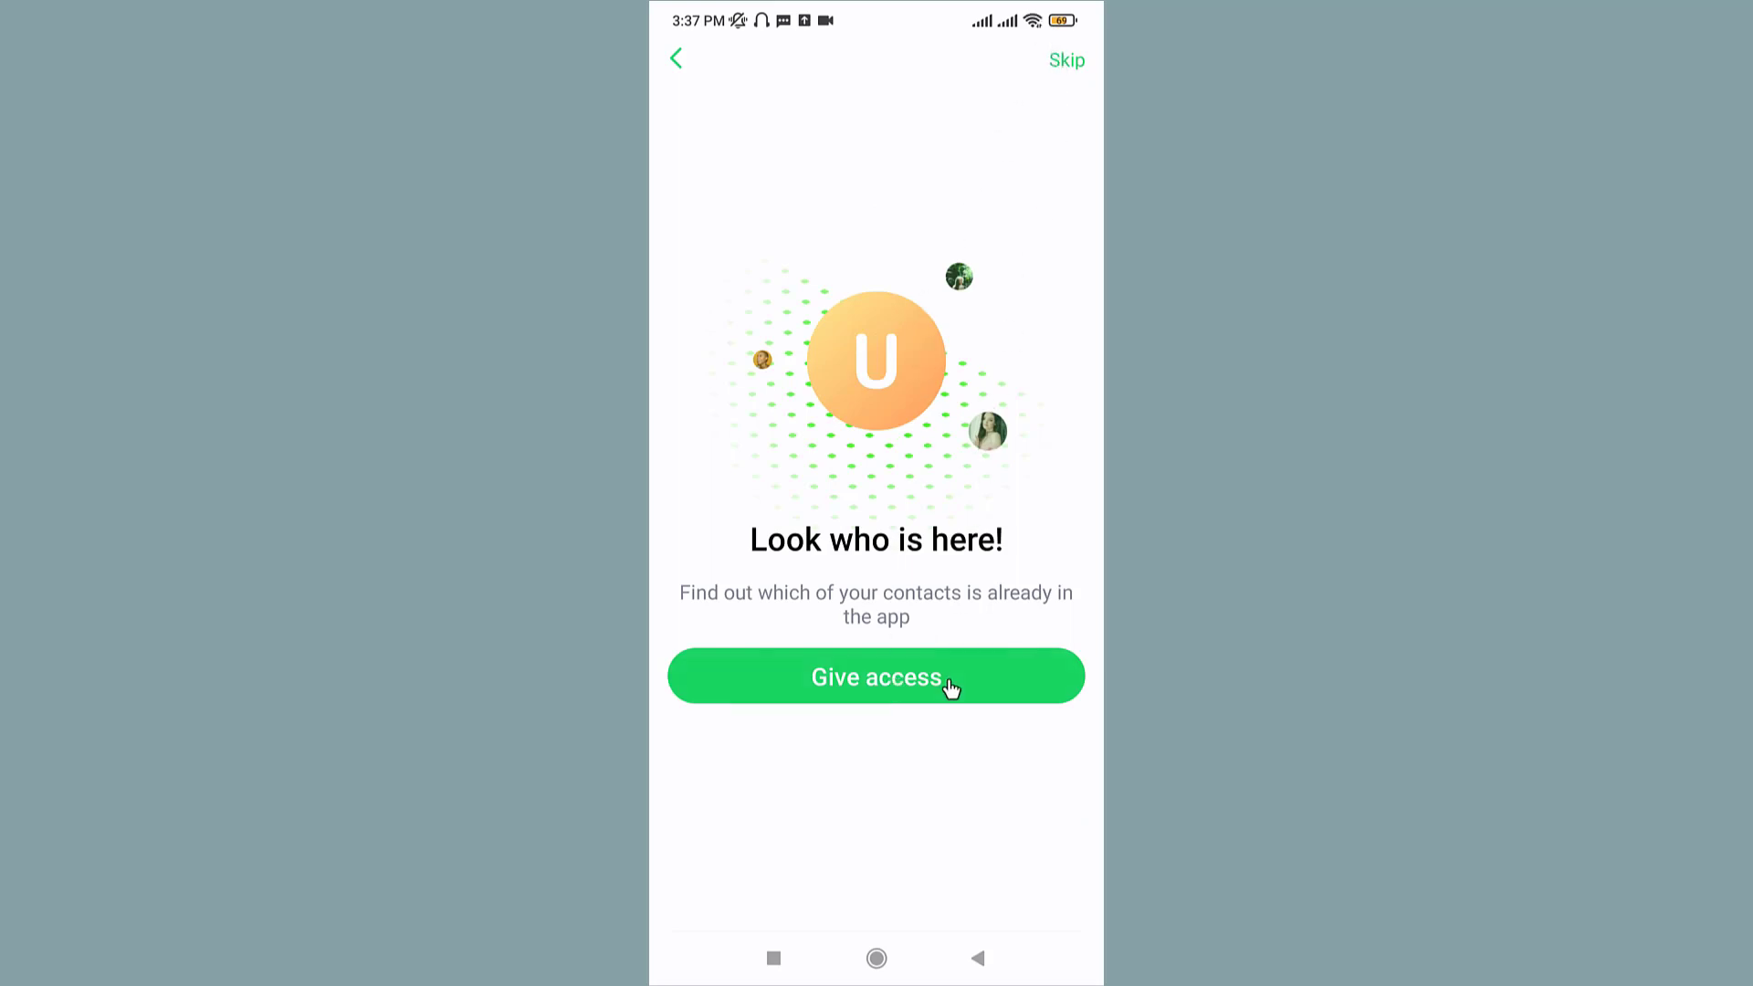
{"action": "left_click", "coordinate": [875, 676]}
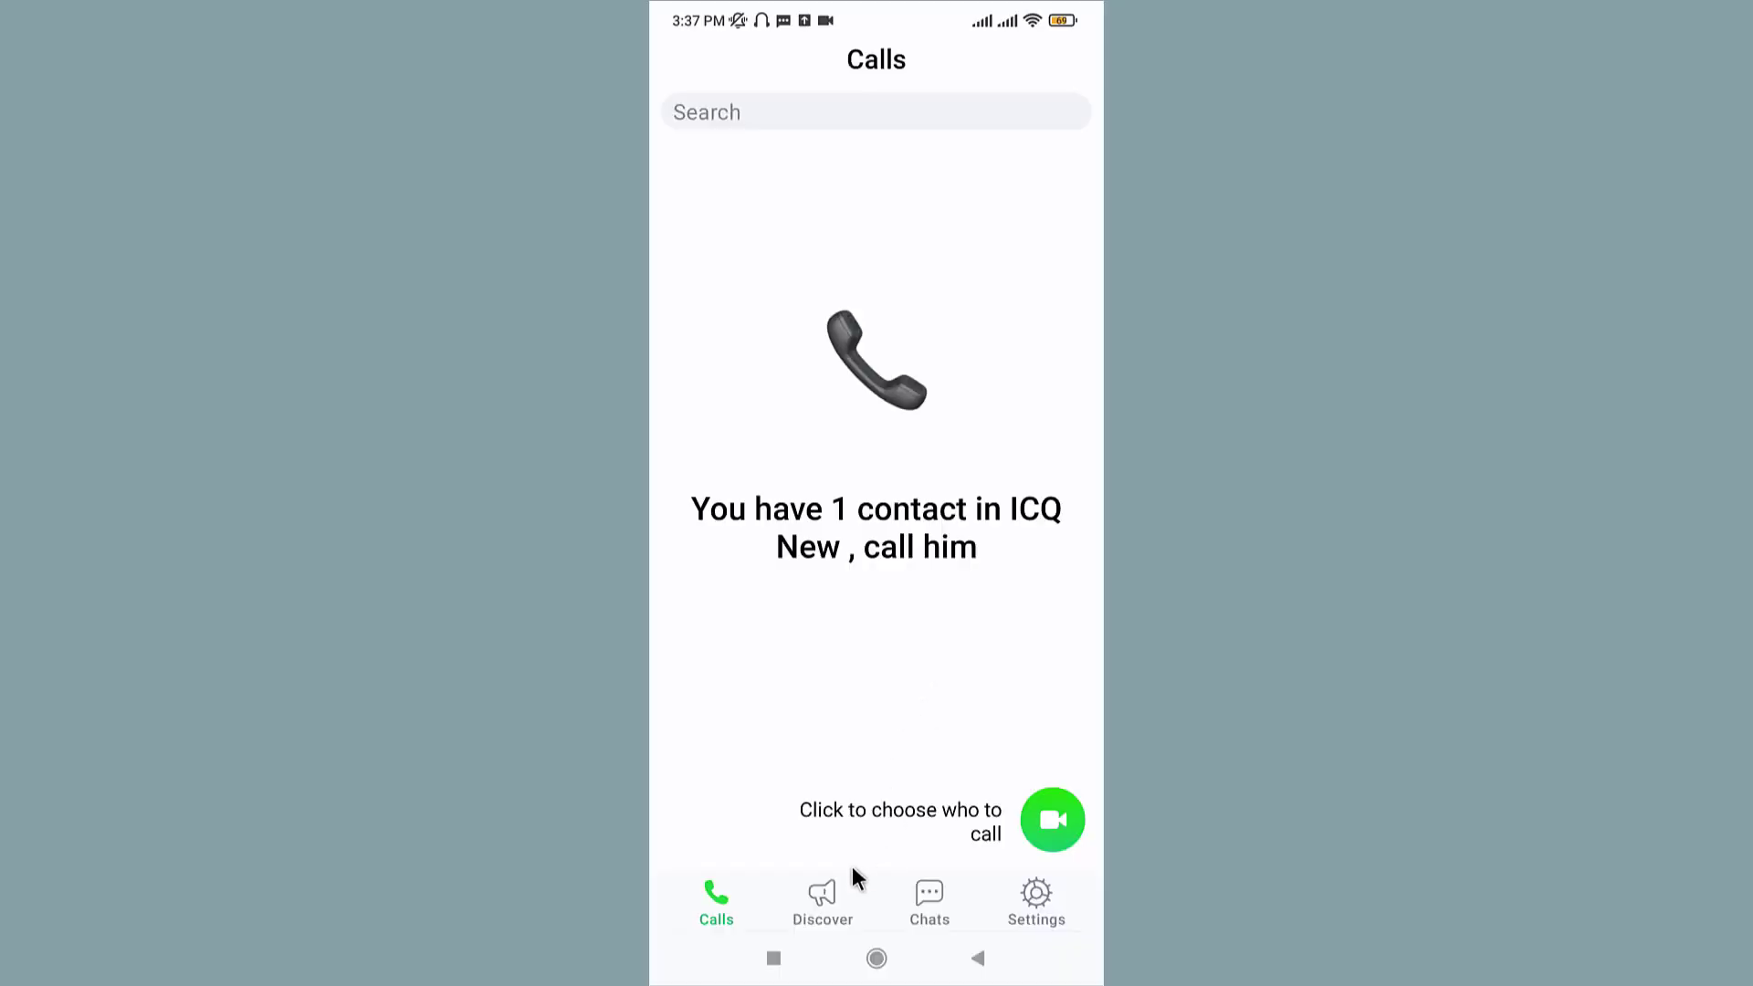
Visit the Discover and Chats sections, then return to the home screen.
{"action": "left_click", "coordinate": [822, 903]}
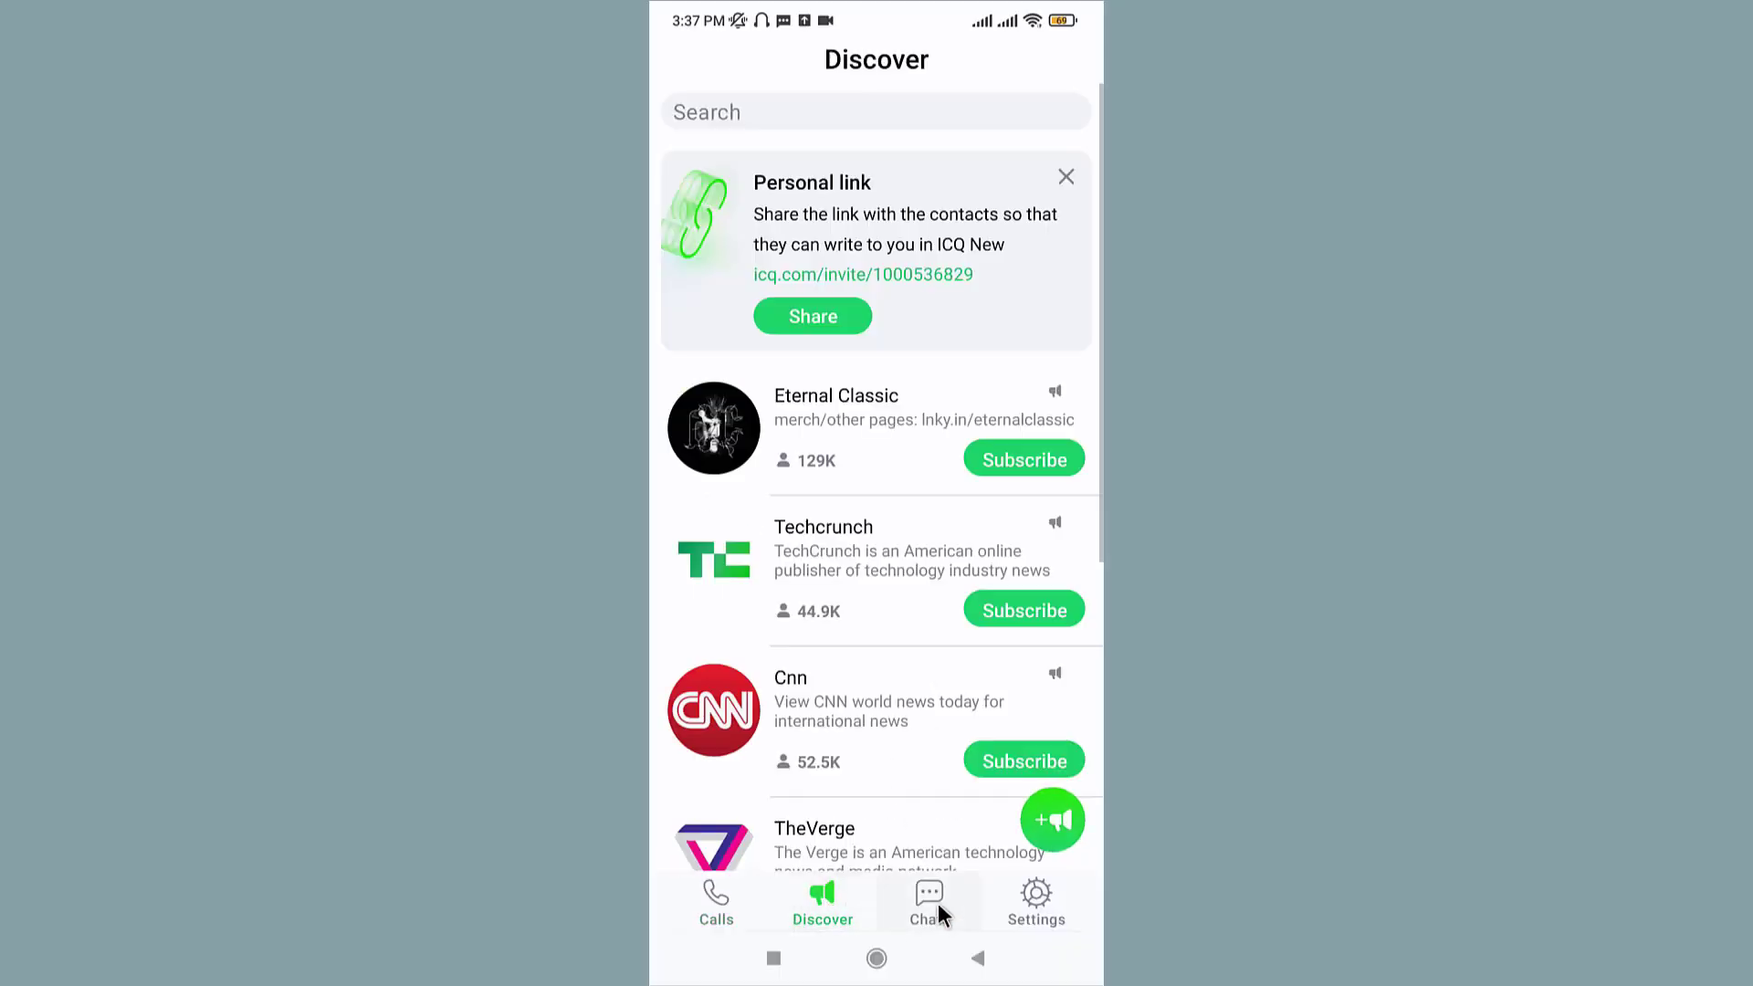
{"action": "left_click", "coordinate": [928, 902]}
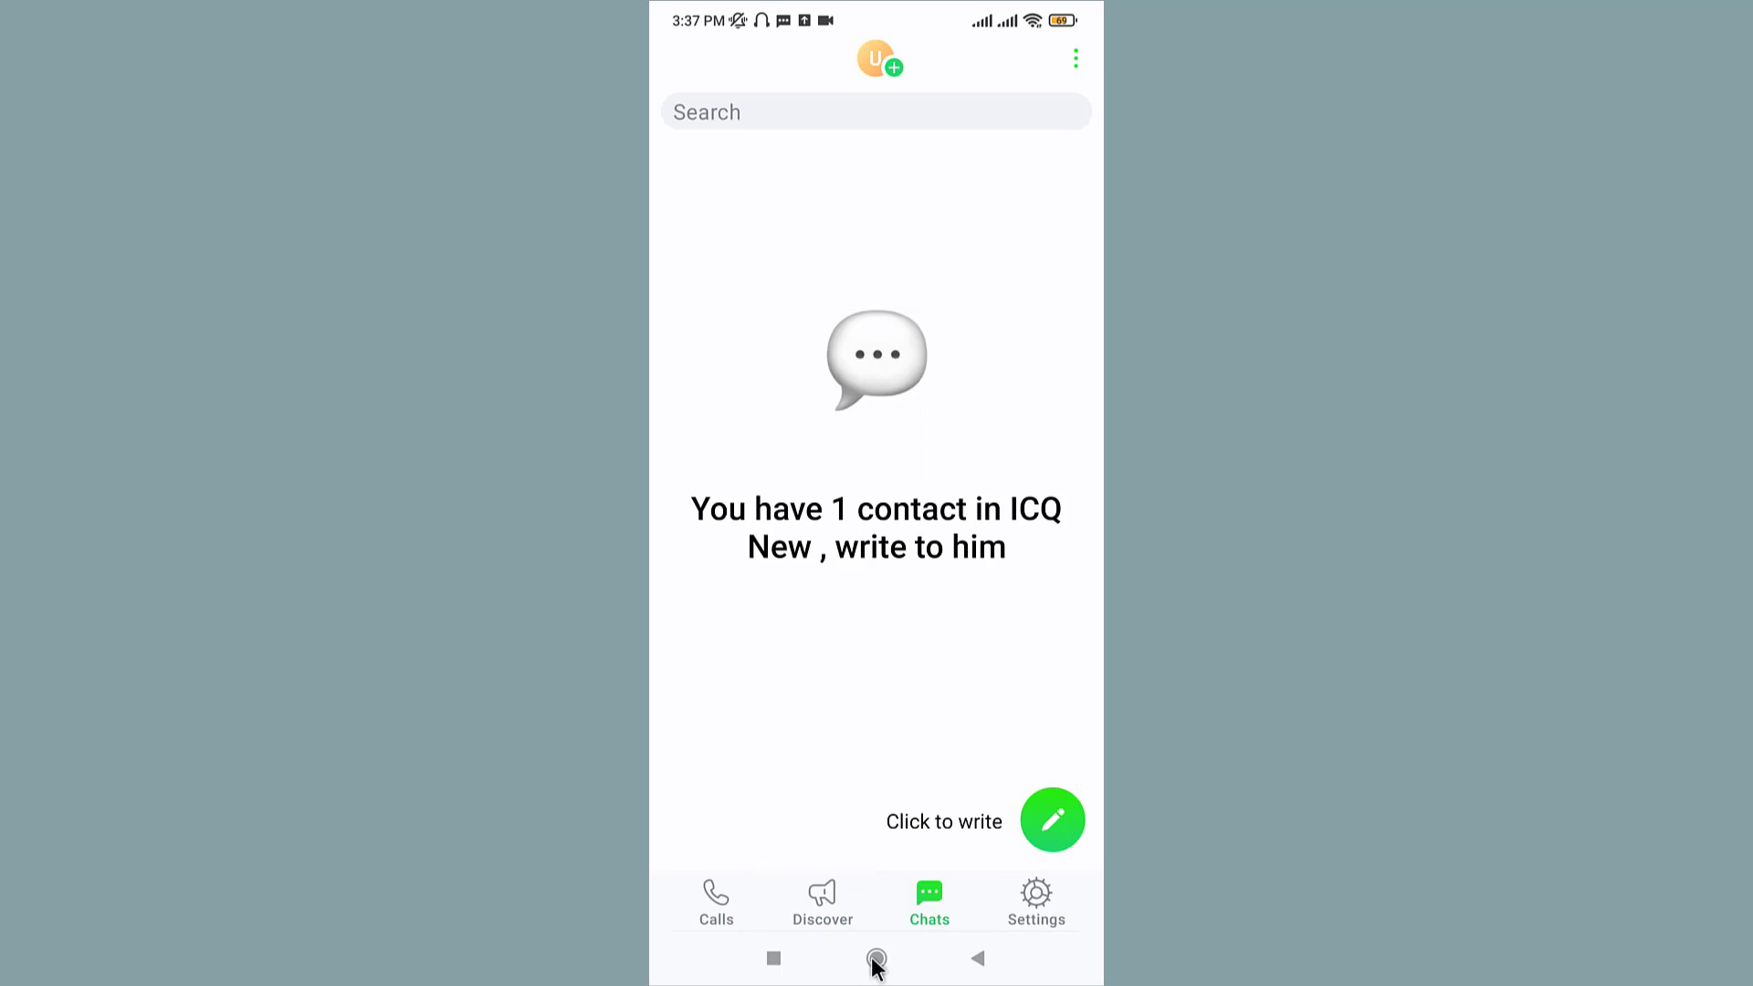
{"action": "left_click", "coordinate": [876, 957]}
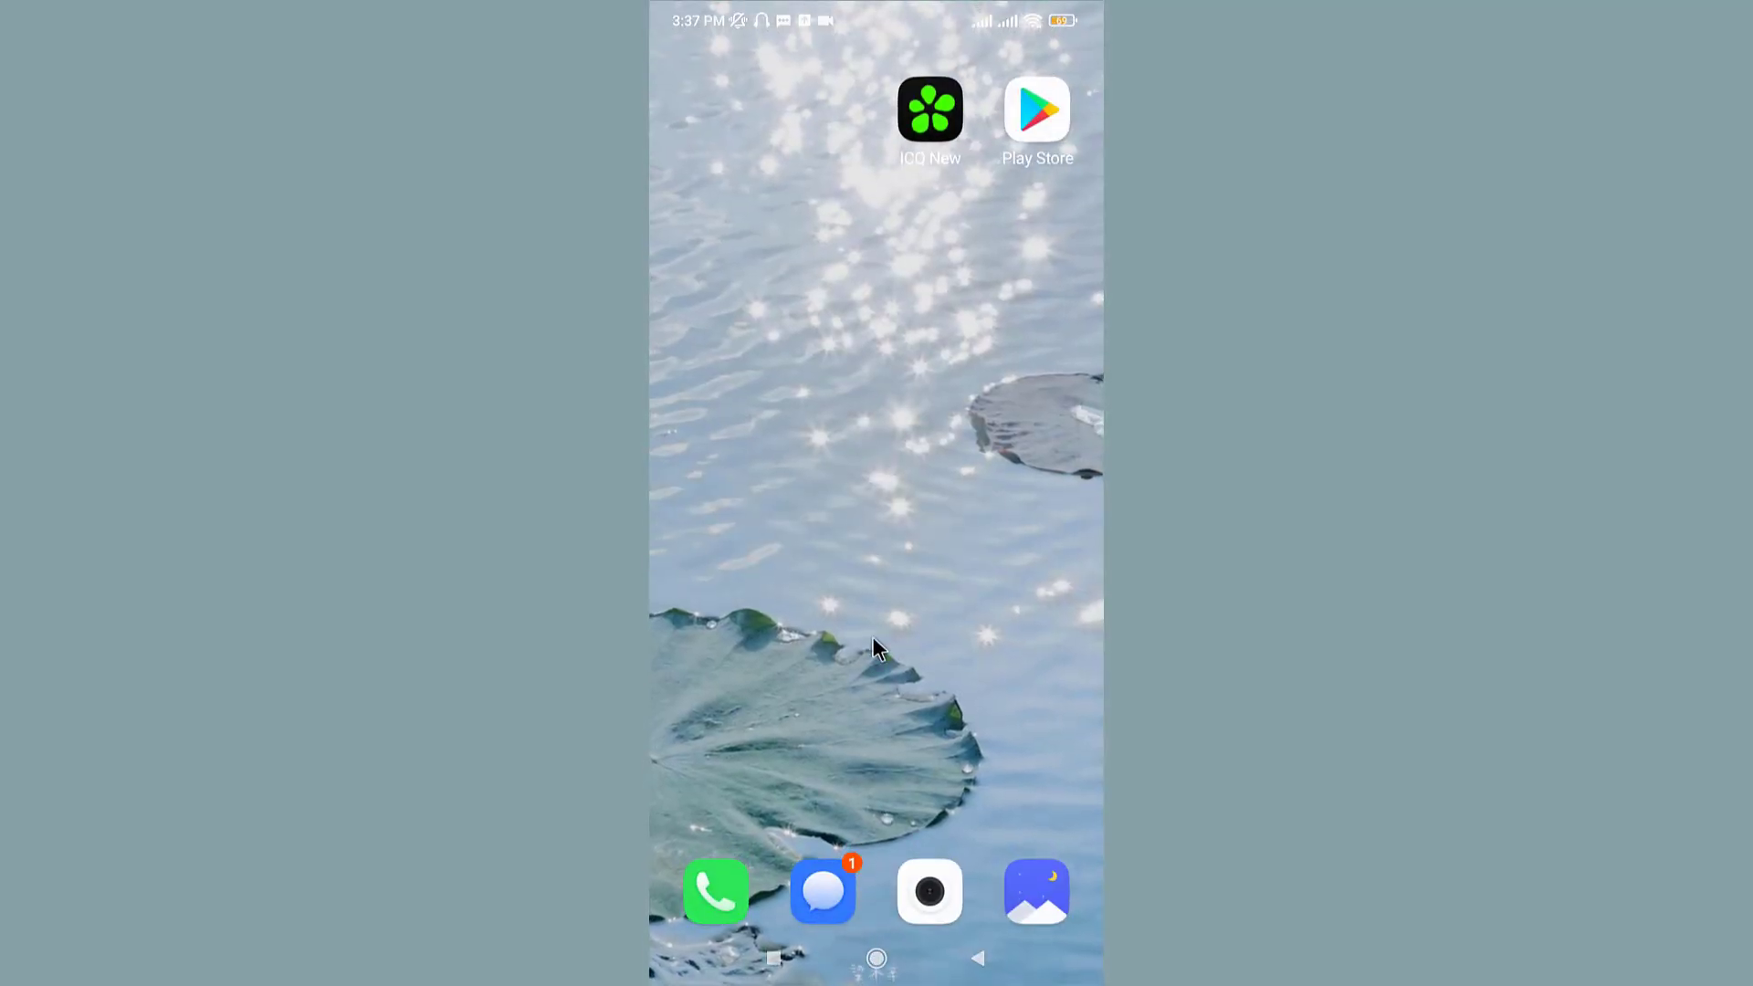